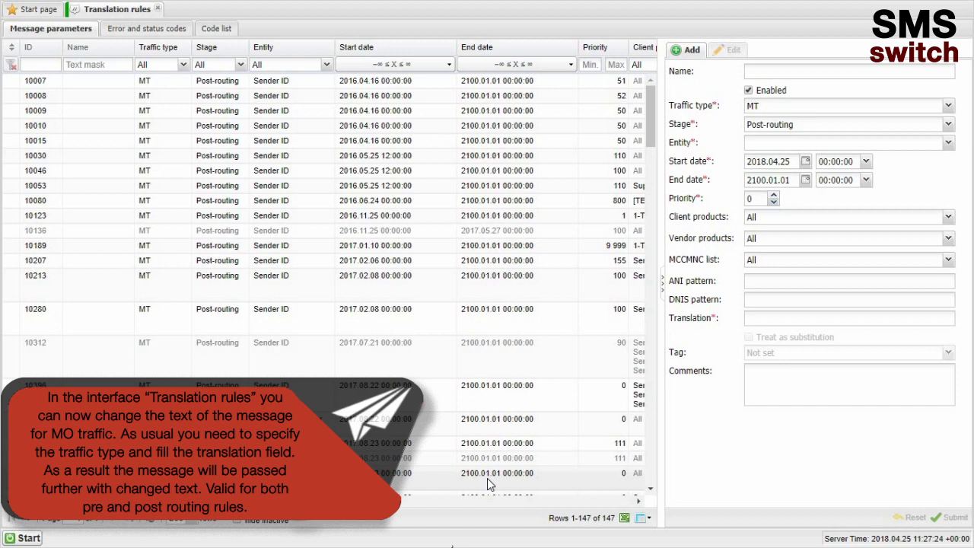
- Set the translation rule's Traffic type to MO so the text pattern field appears
click(946, 105)
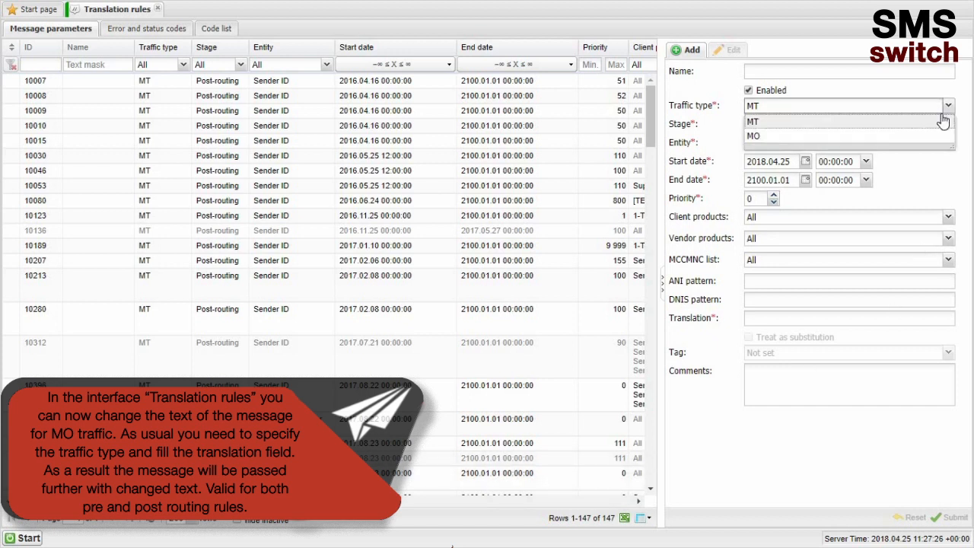
click(753, 137)
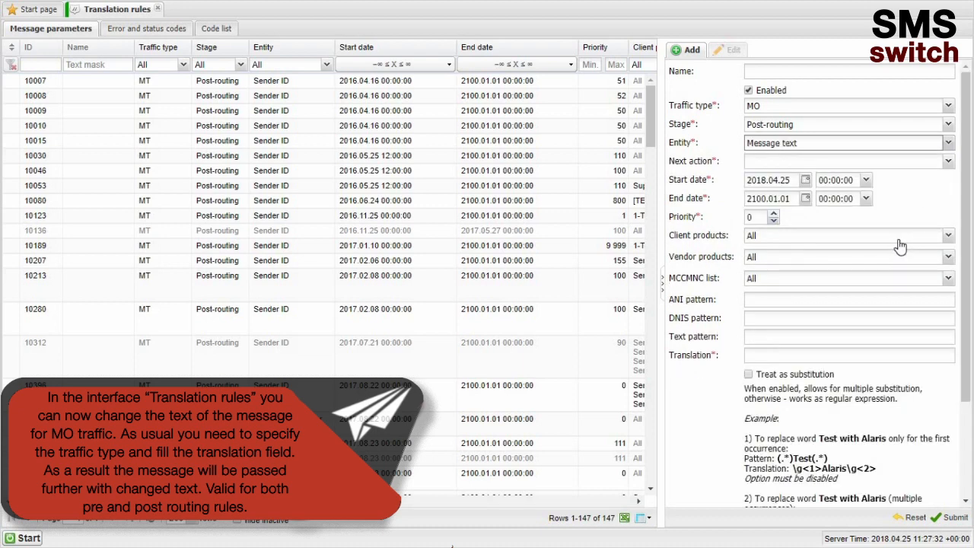
click(946, 125)
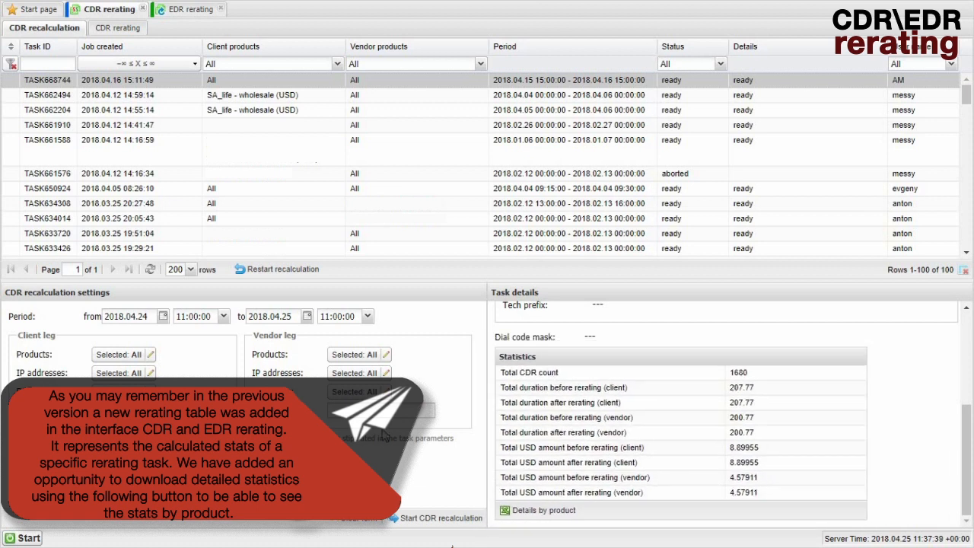
- Switch to the EDR rerating task list and its statistics panel
click(186, 9)
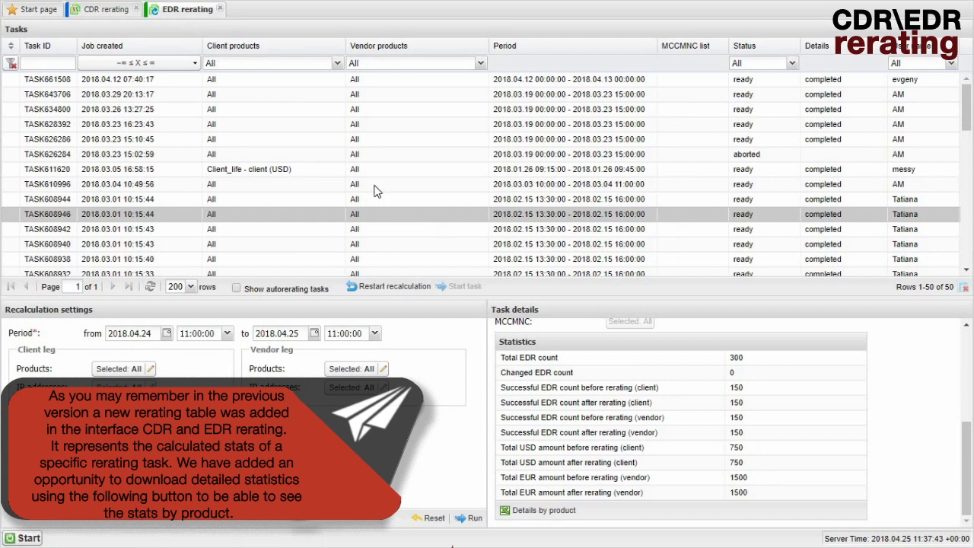
mouse_move(548, 517)
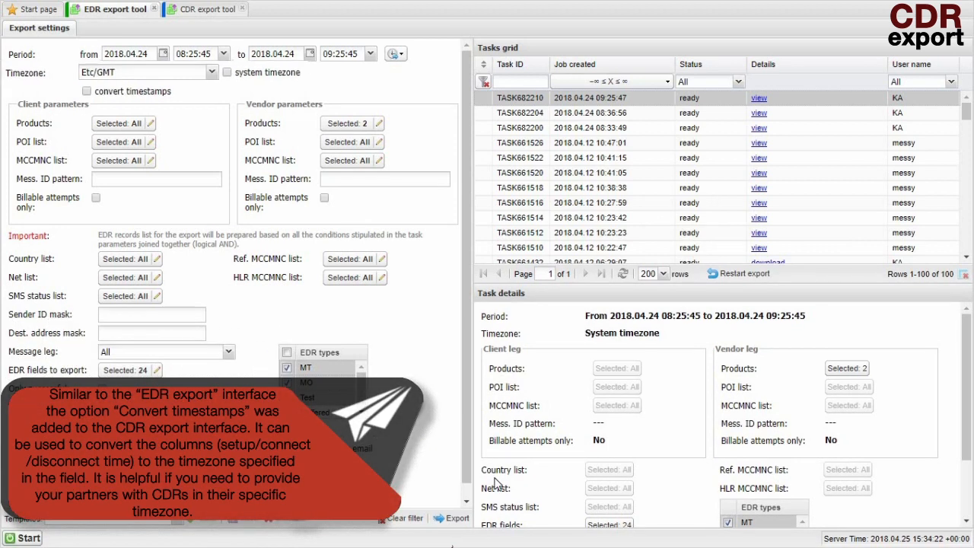
- Show the EDR export tool settings with the Convert timestamps option
click(204, 9)
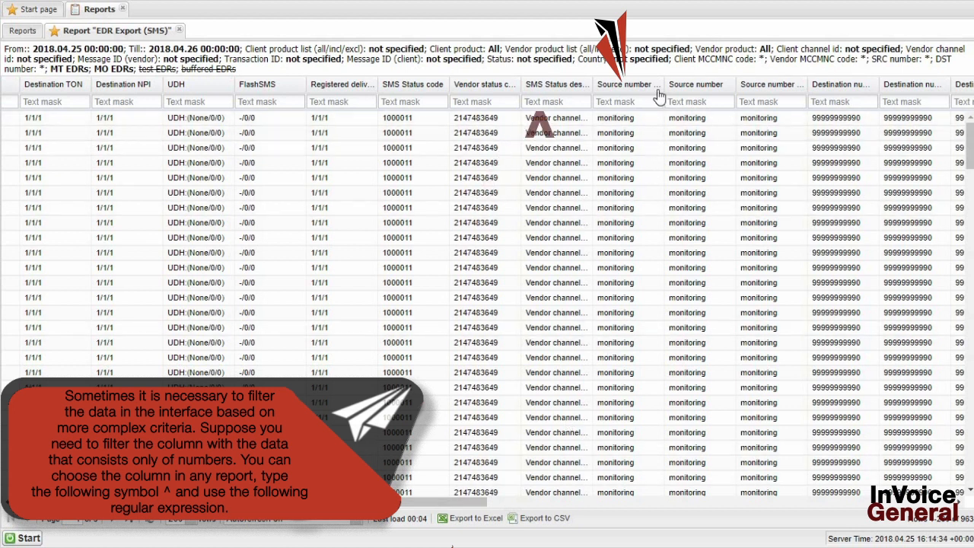
- Filter Source number (client) with the digits-only mask ^[0-9]*$ and return to the start page
text(^)
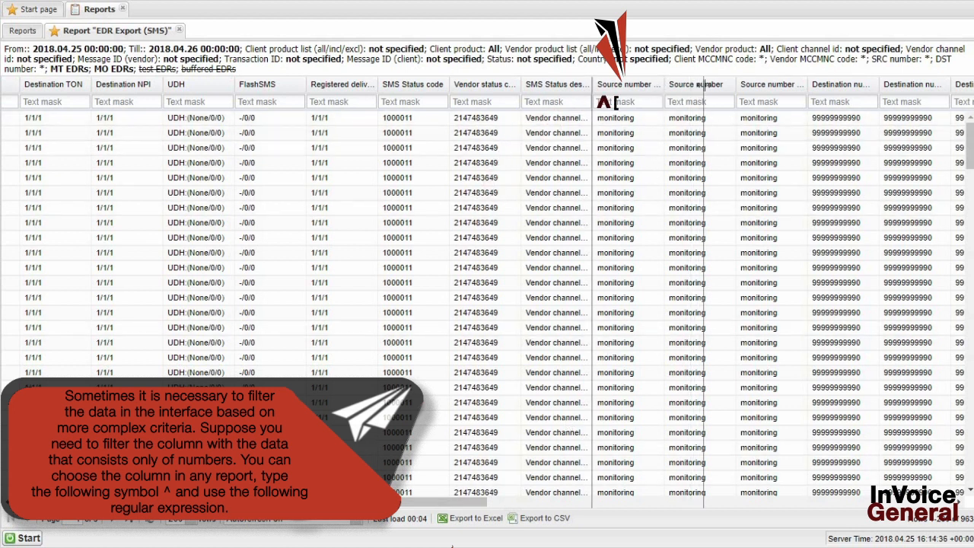
text([0-9])
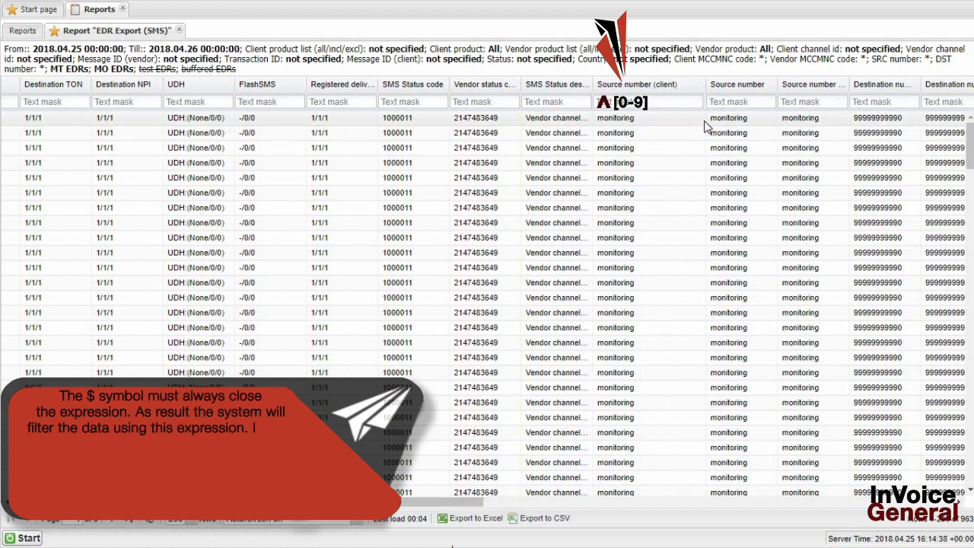
text(*$)
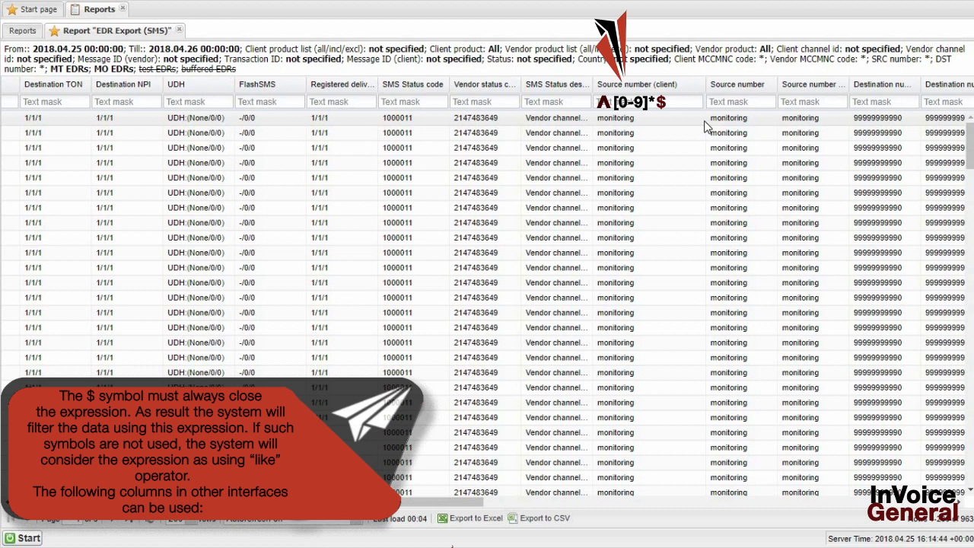
mouse_move(32, 15)
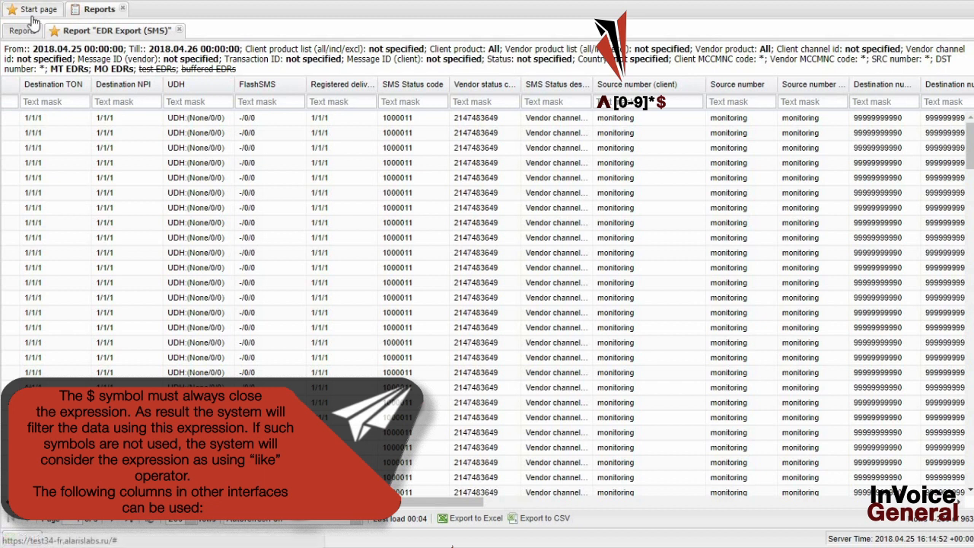
click(40, 9)
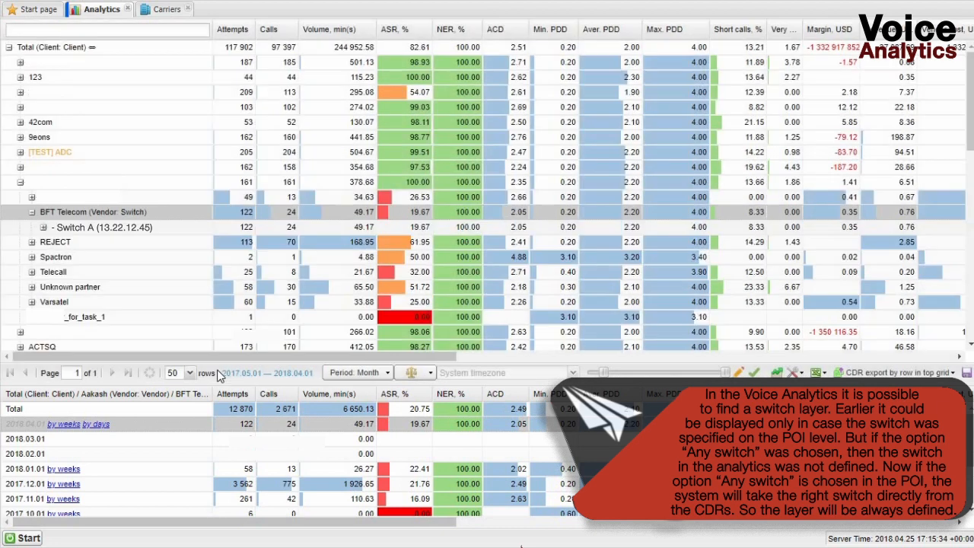
mouse_move(170, 13)
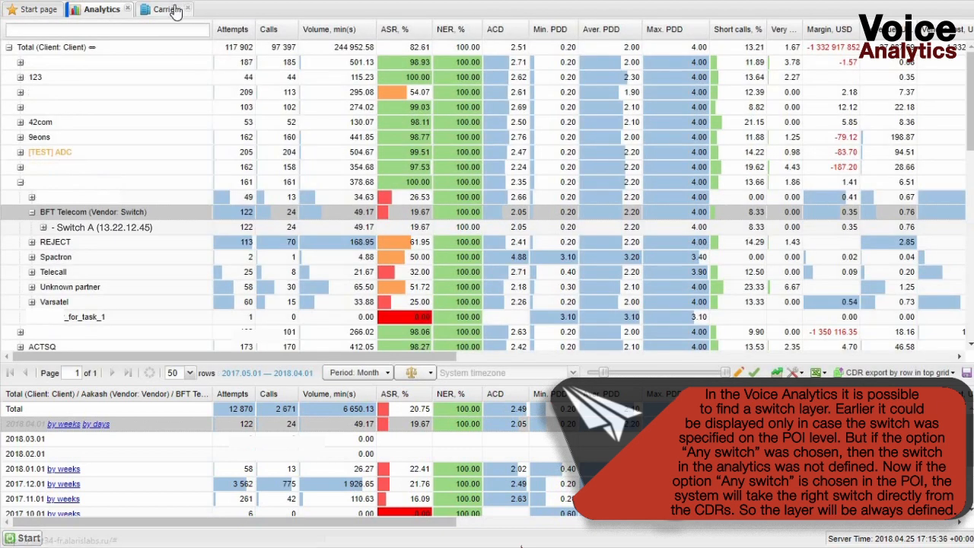
- Set the vendor Voice POI's switch to Any switch in Carriers, then return to Analytics
click(159, 9)
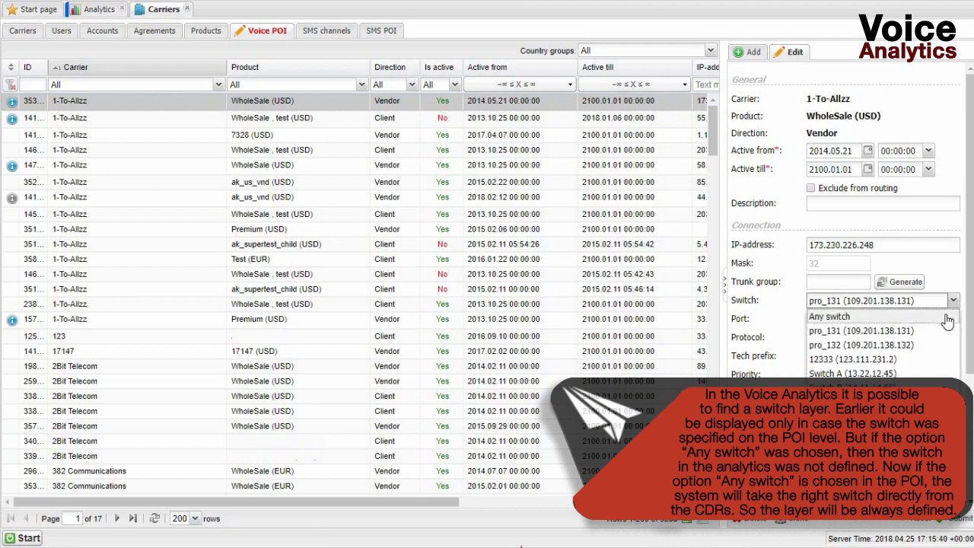
click(827, 316)
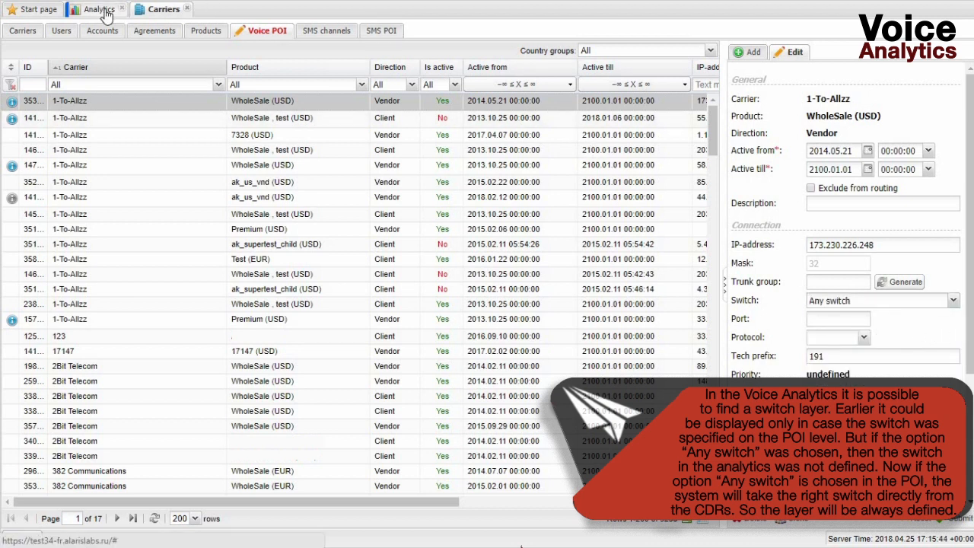
click(99, 9)
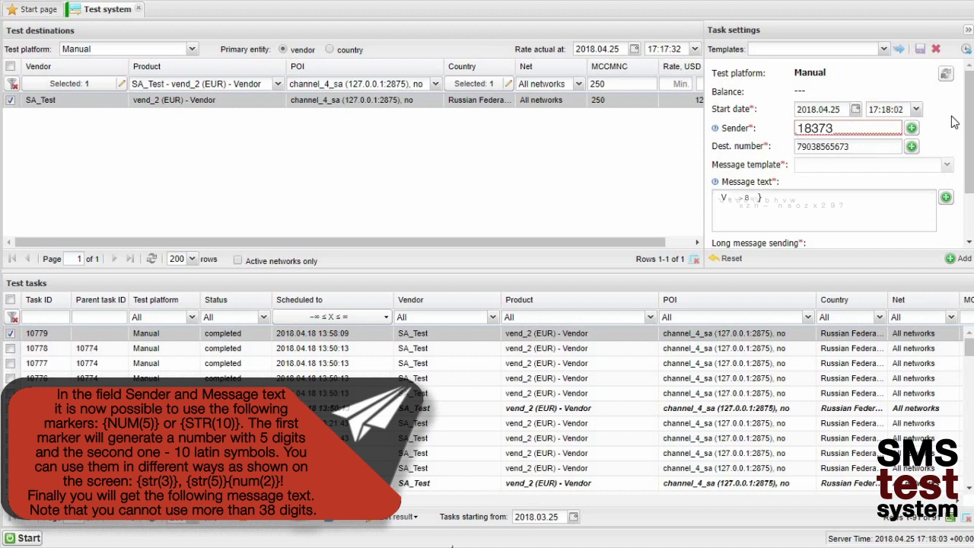
- Enter the test message text 'ayuirghnbc{str(3)}, {str(5)}{num(2)}!' with random markers
text(ayuirghnbc)
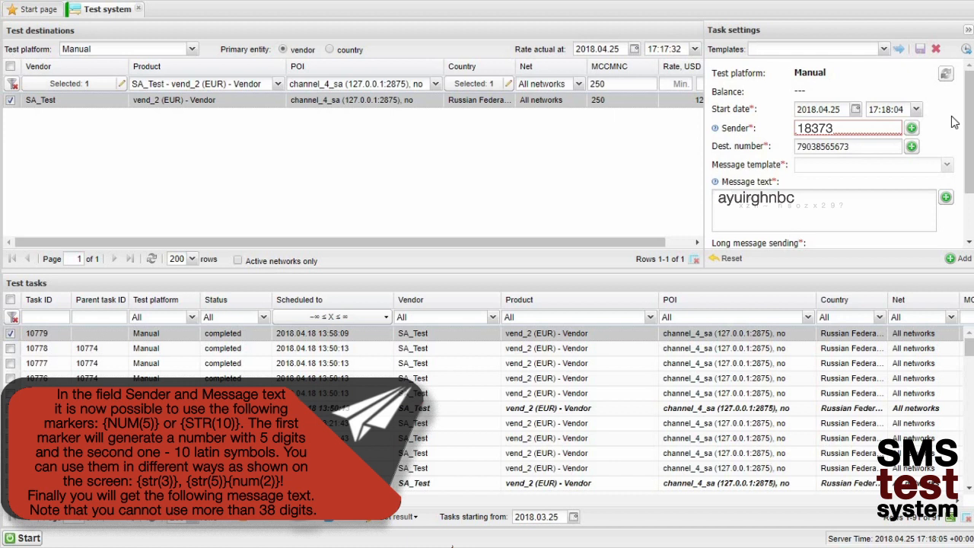
text({str(3)}, {str(5)}{num(2)}!)
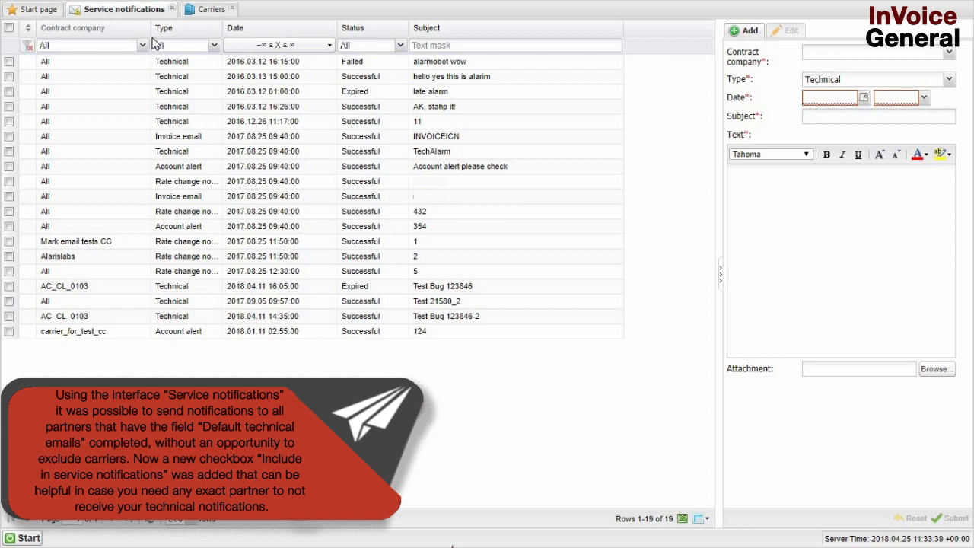
- Untick Include in service notifications on the carrier agreement and move to Users
click(201, 9)
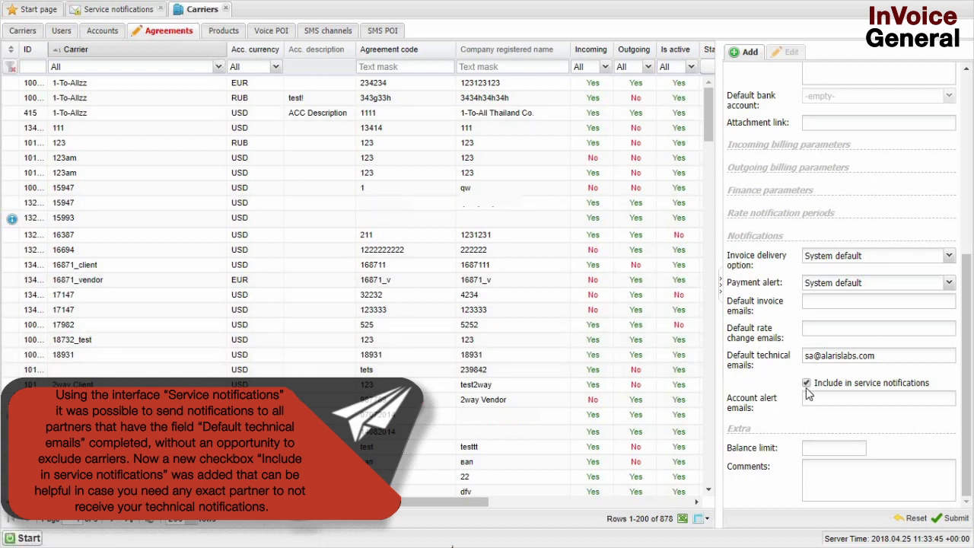
click(806, 384)
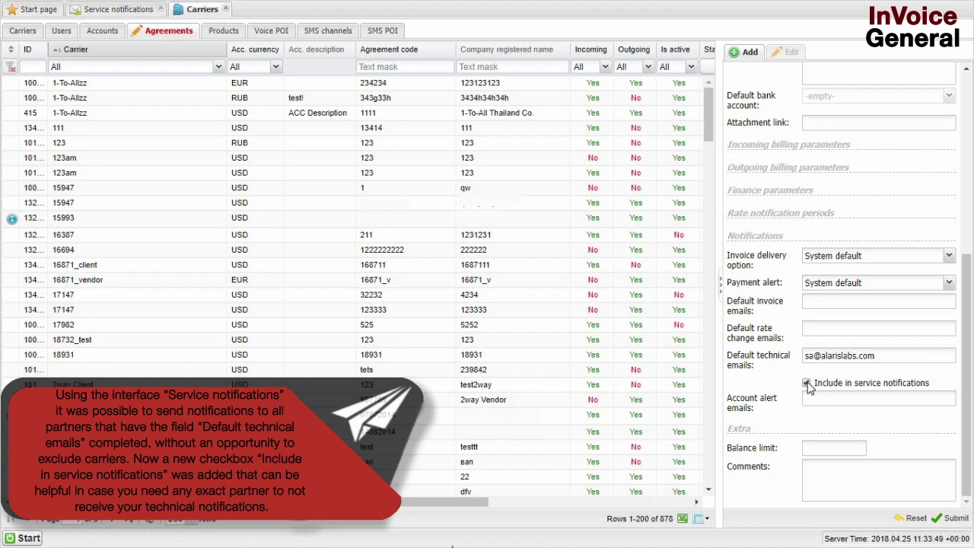
click(807, 383)
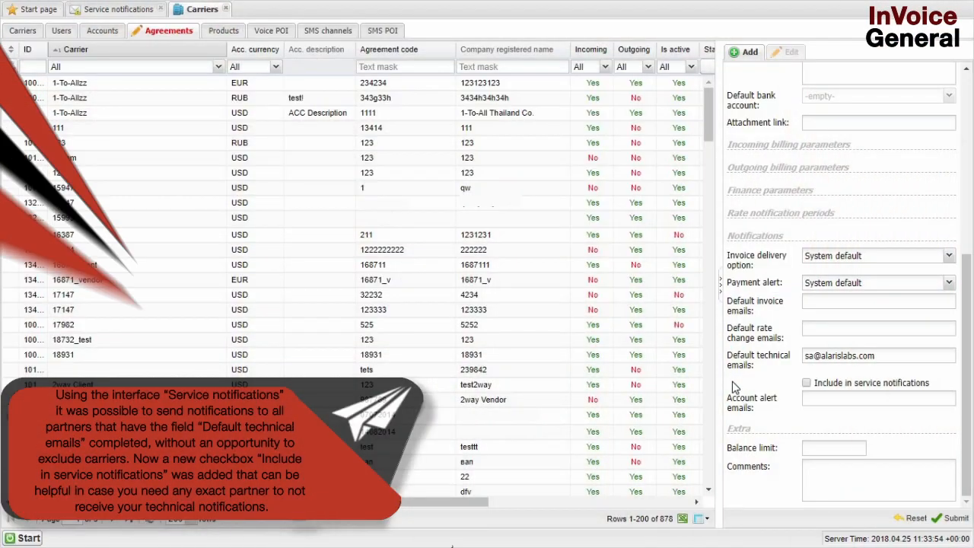
click(60, 30)
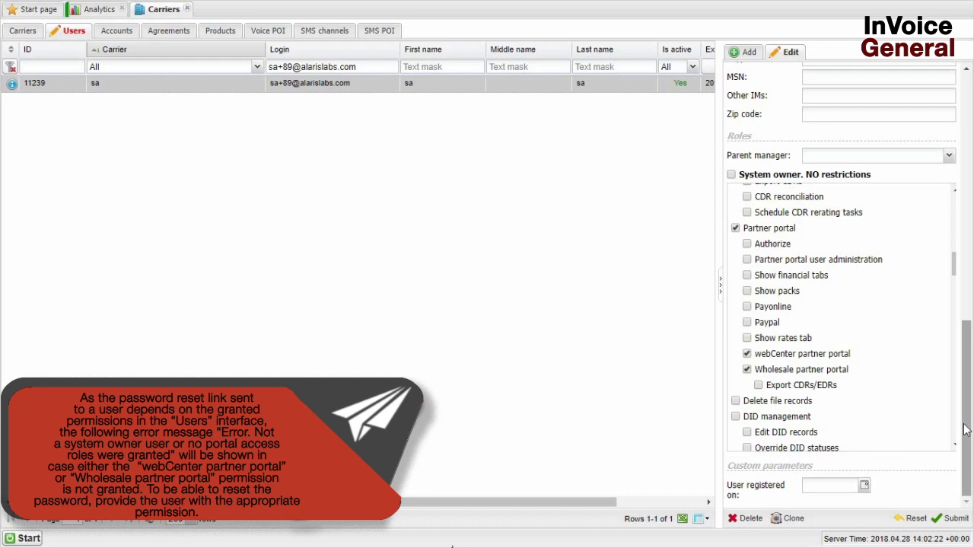
mouse_move(847, 359)
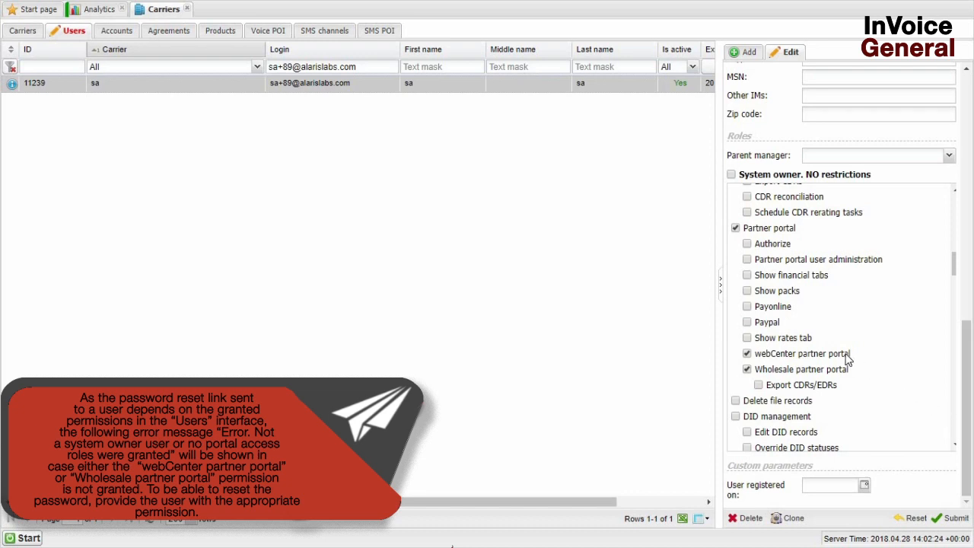
- Dismiss the no-portal-roles error and keep the webCenter partner portal permission granted
click(747, 353)
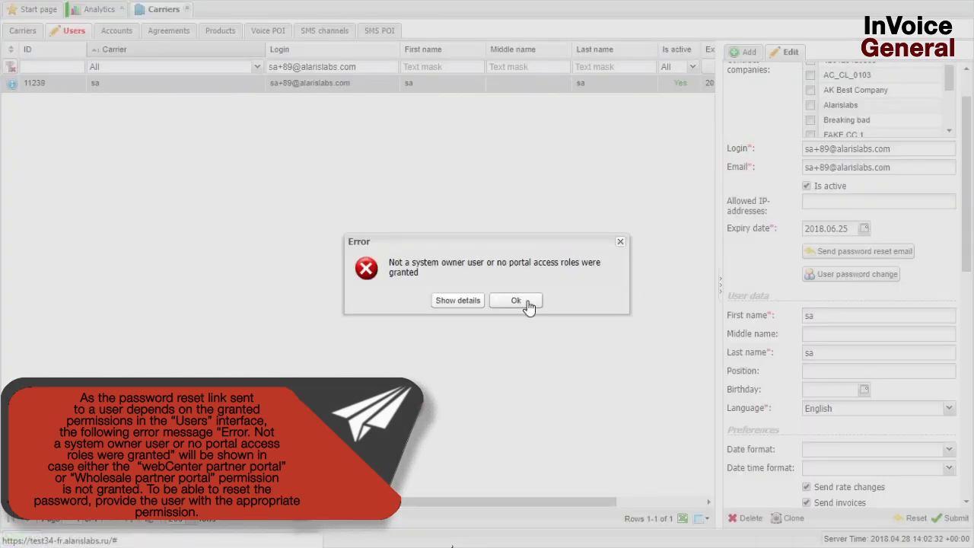
click(516, 301)
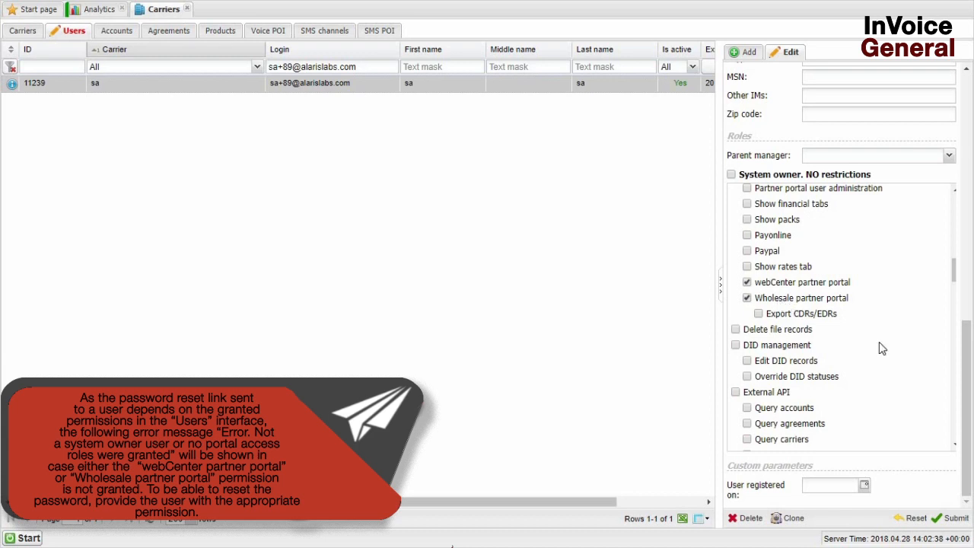
mouse_move(946, 373)
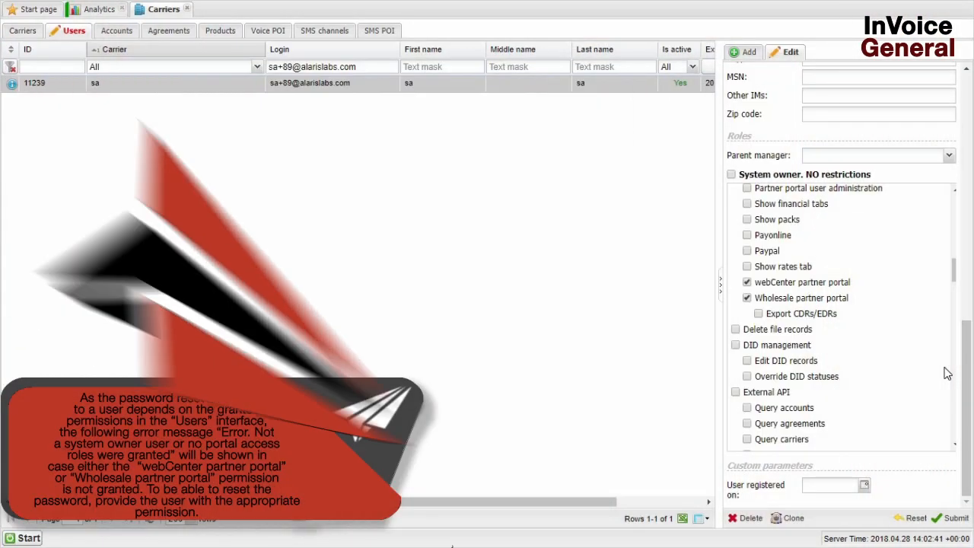
click(38, 9)
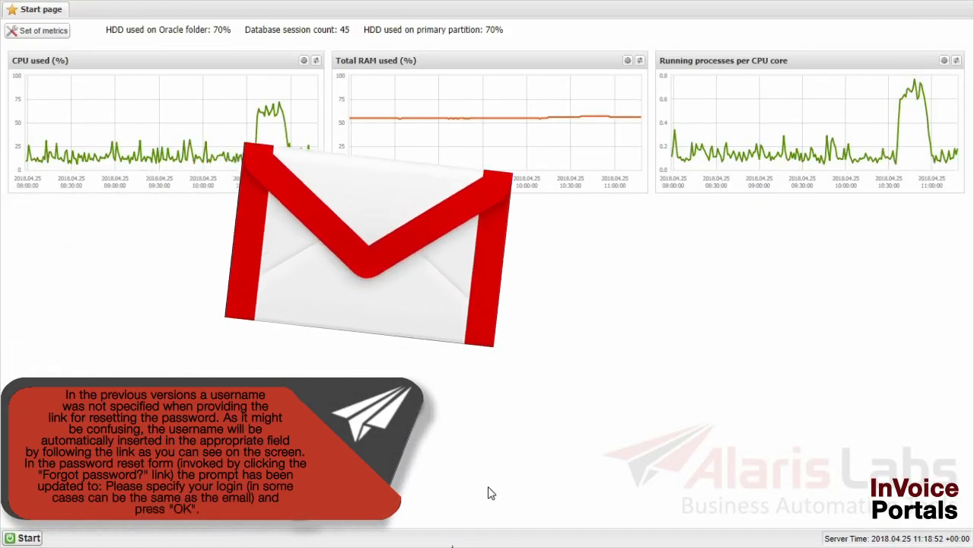
- View the start page dashboard's server monitoring charts
click(358, 244)
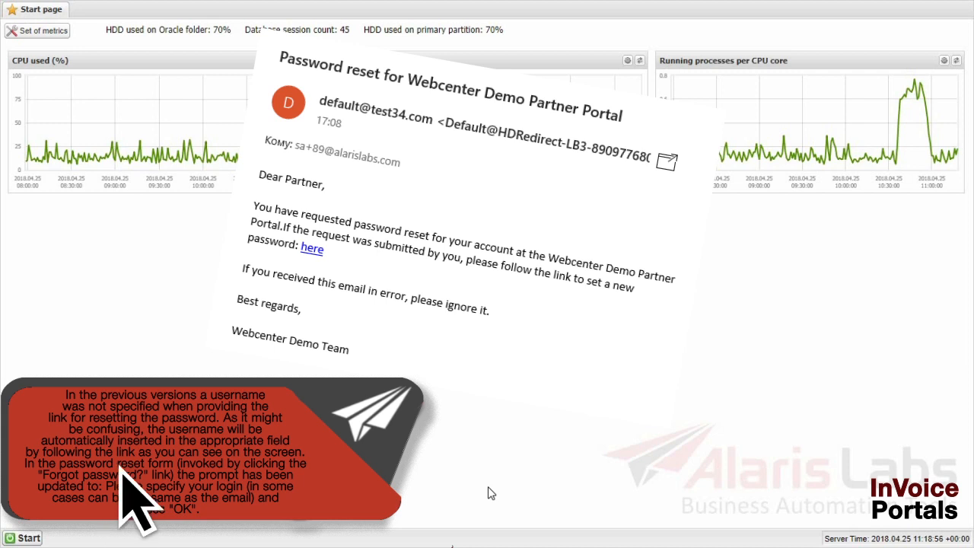
click(312, 250)
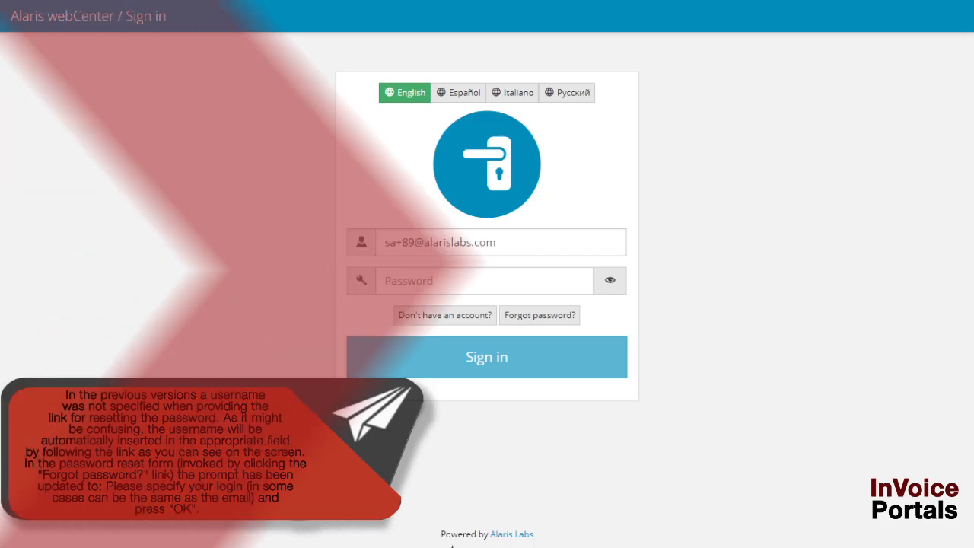
- Follow the password reset link to the webCenter sign-in page with the login prefilled
click(487, 356)
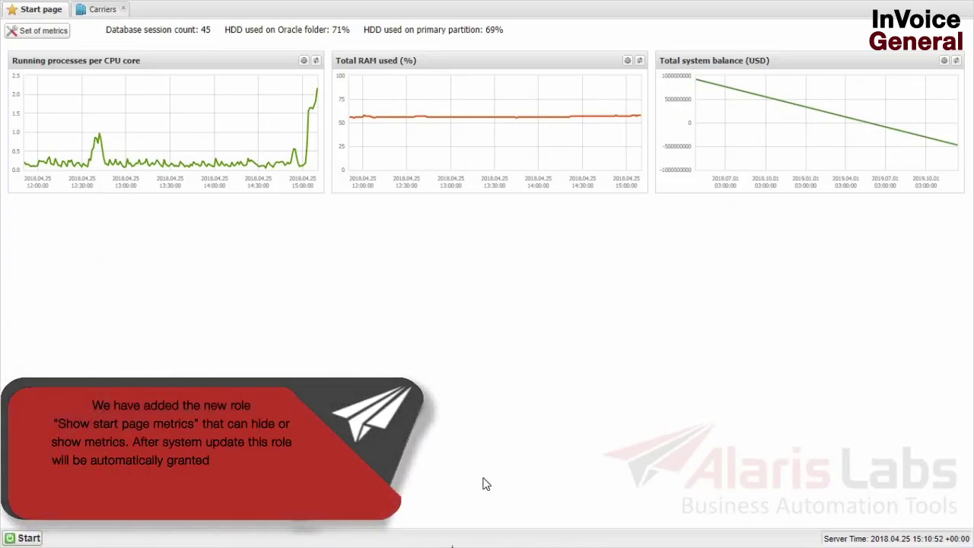
- In the carrier Users roles, tick the Show start page metrics option
click(97, 9)
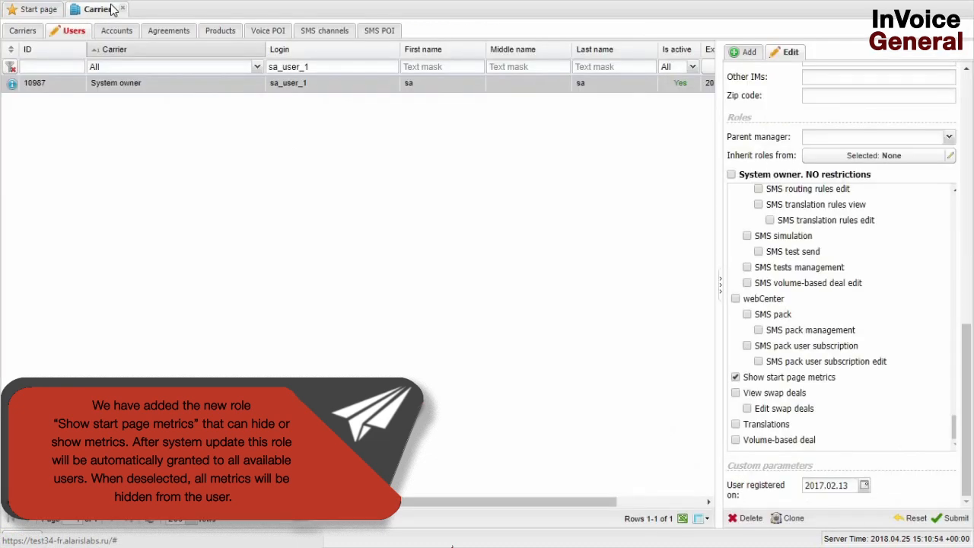
mouse_move(134, 13)
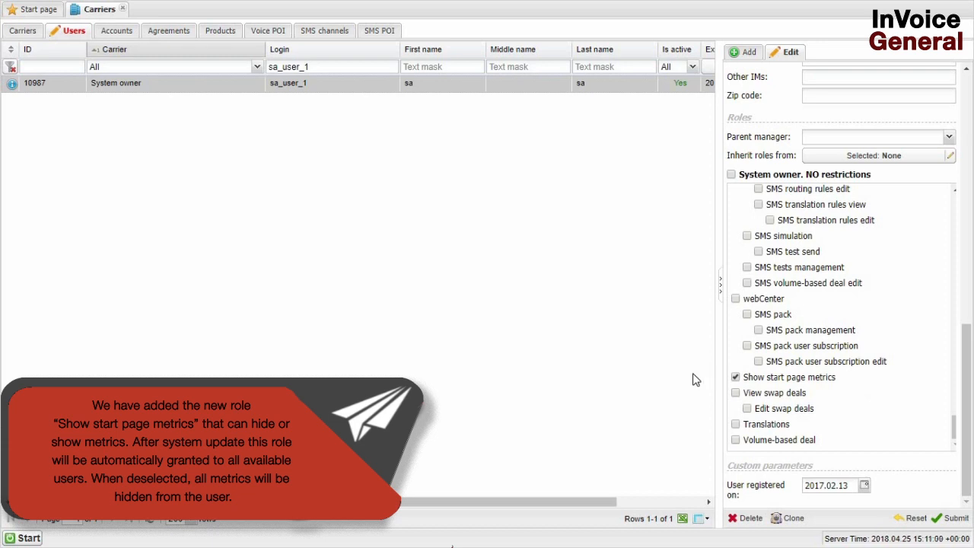
click(736, 377)
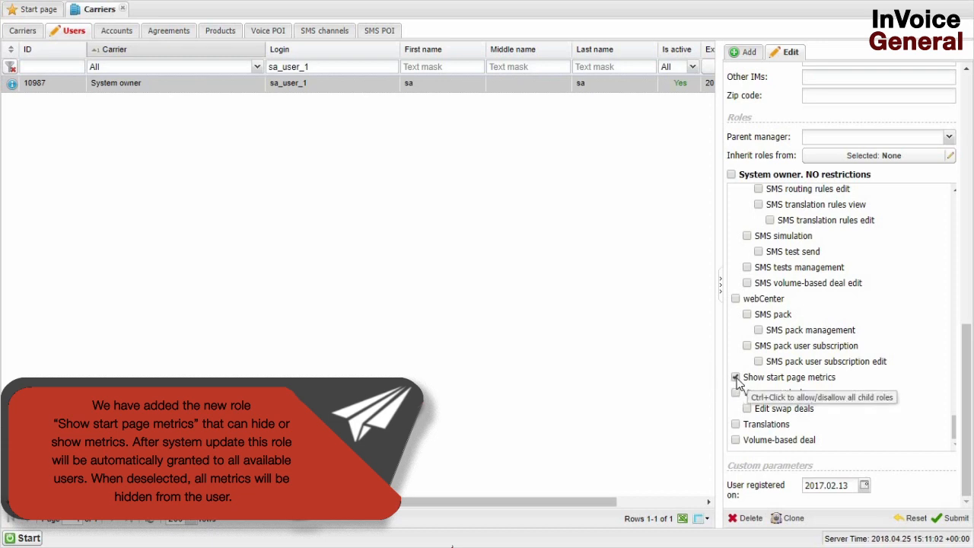
click(38, 9)
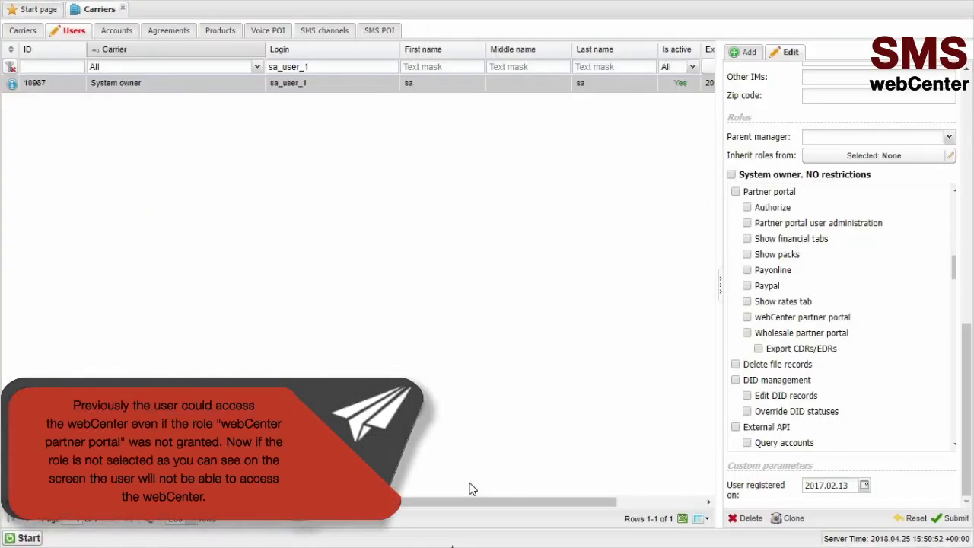
mouse_move(749, 329)
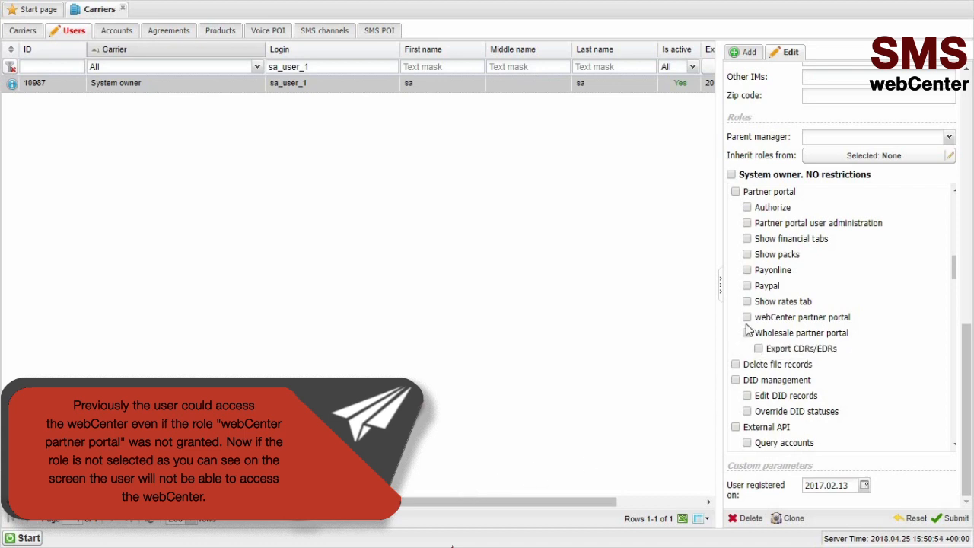
- Grant the 'webCenter partner portal' permission to the System owner user
click(747, 317)
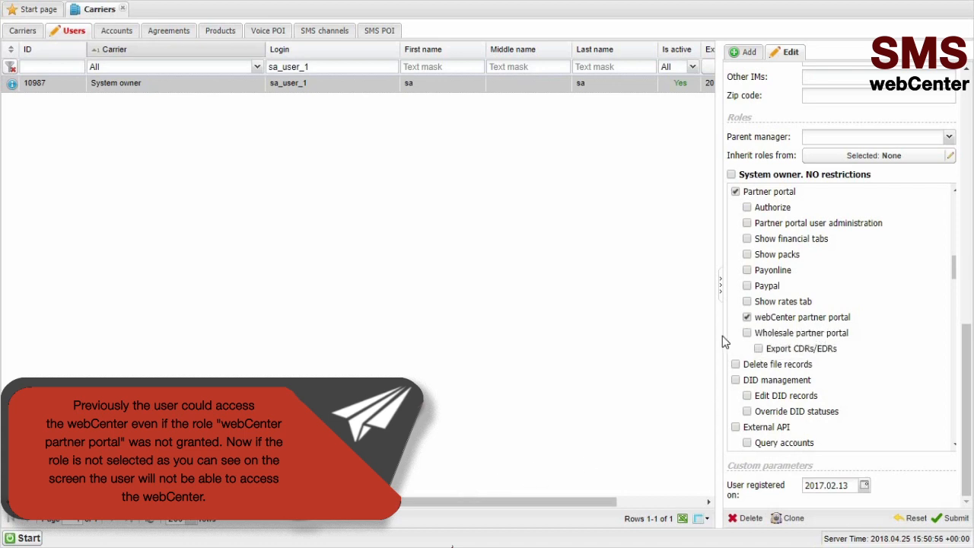
click(747, 317)
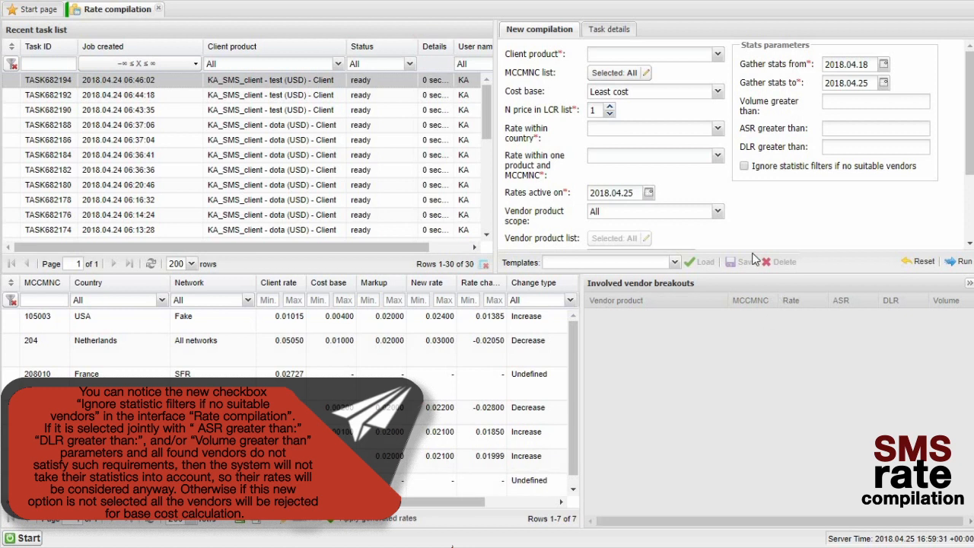
mouse_move(761, 229)
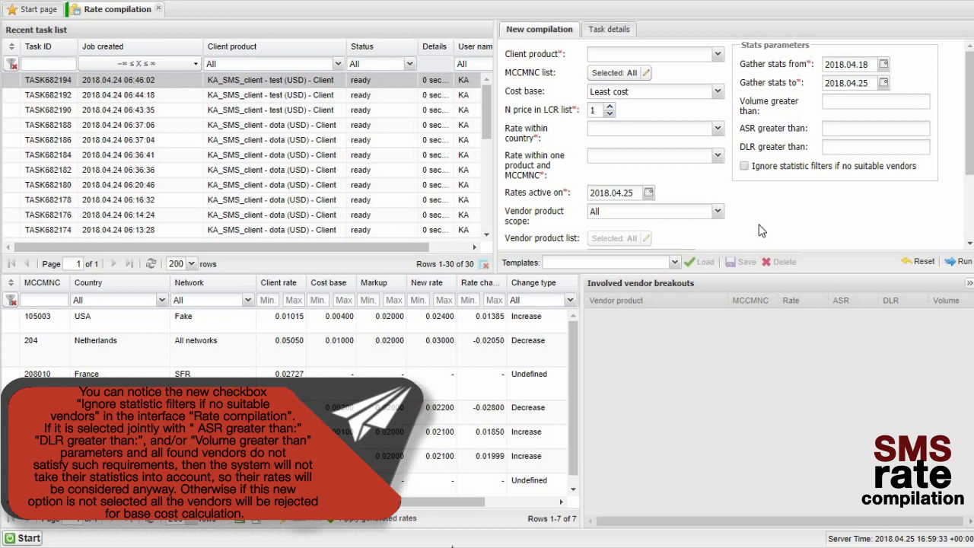
- Tick 'Ignore statistic filters if no suitable vendors' in Stats parameters
click(744, 166)
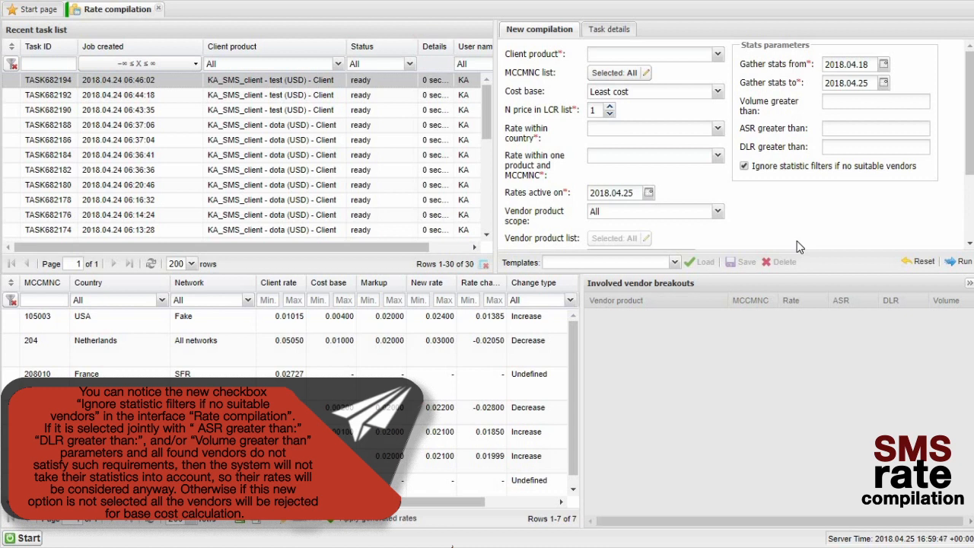
click(744, 166)
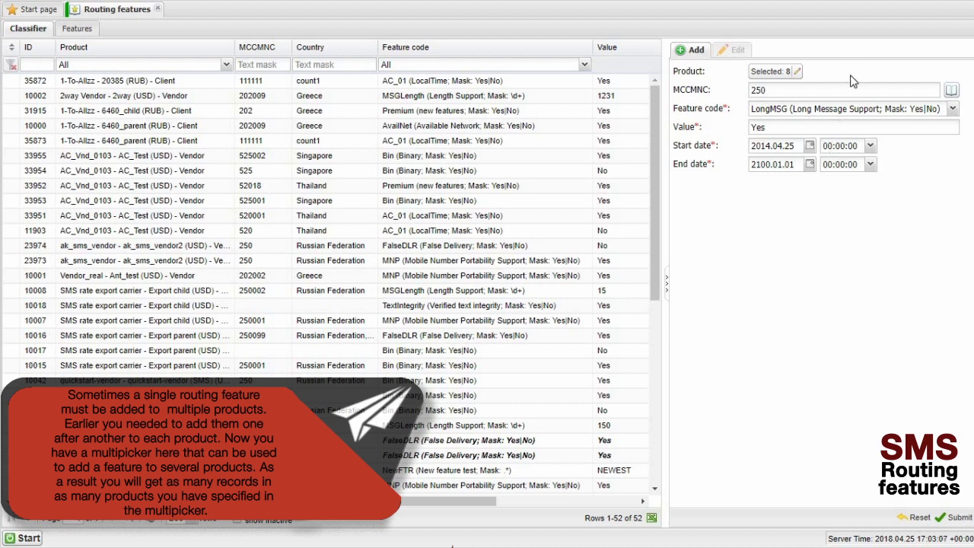
mouse_move(804, 72)
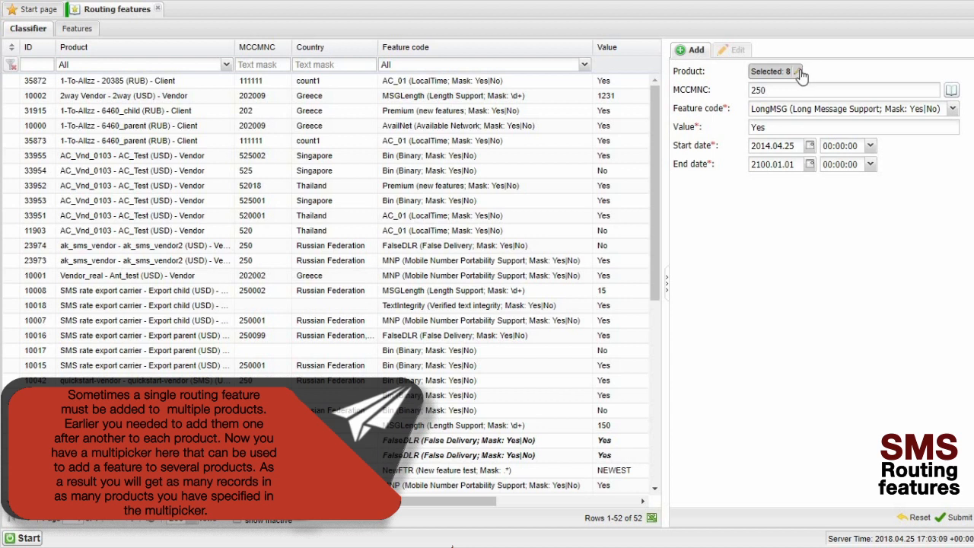
- Confirm the eight picked products and submit the LongMSG = Yes feature for all of them
click(783, 71)
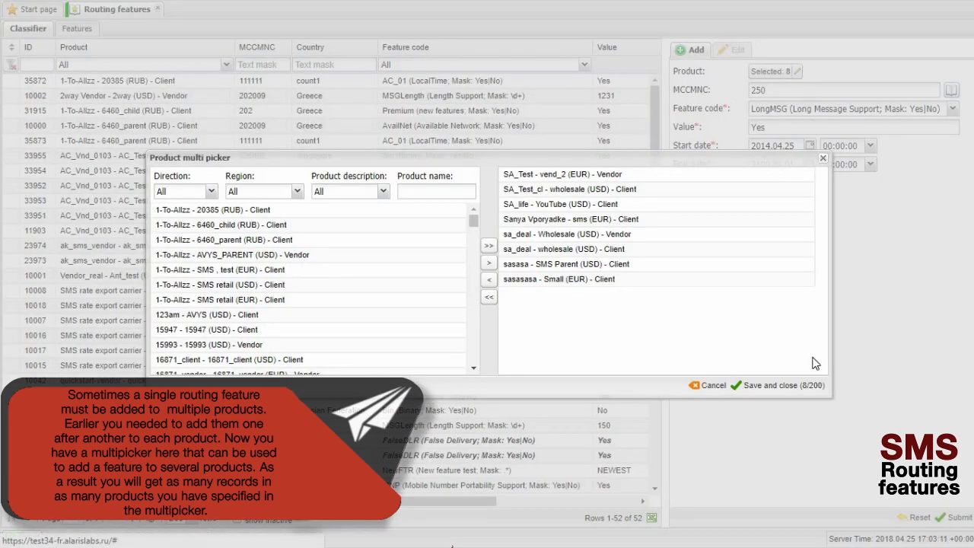
mouse_move(794, 391)
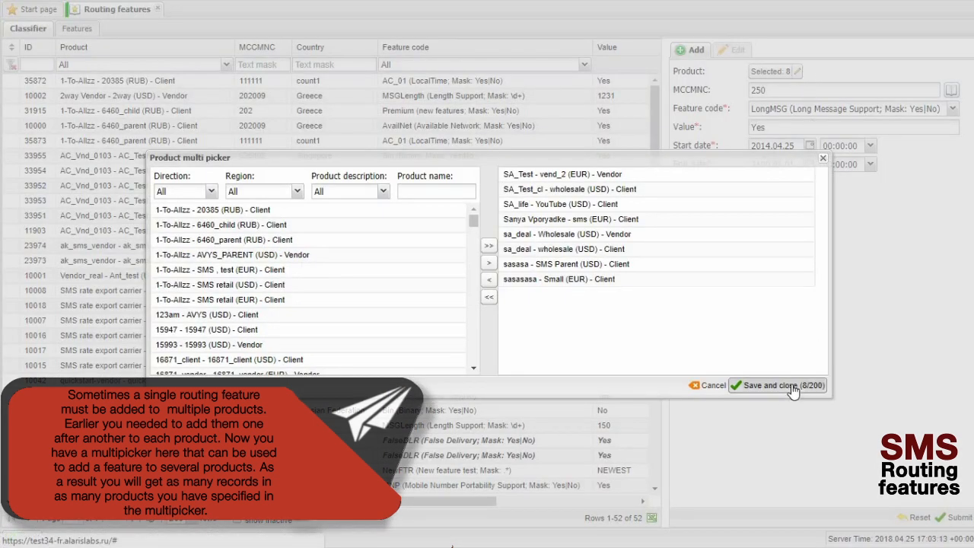
click(772, 385)
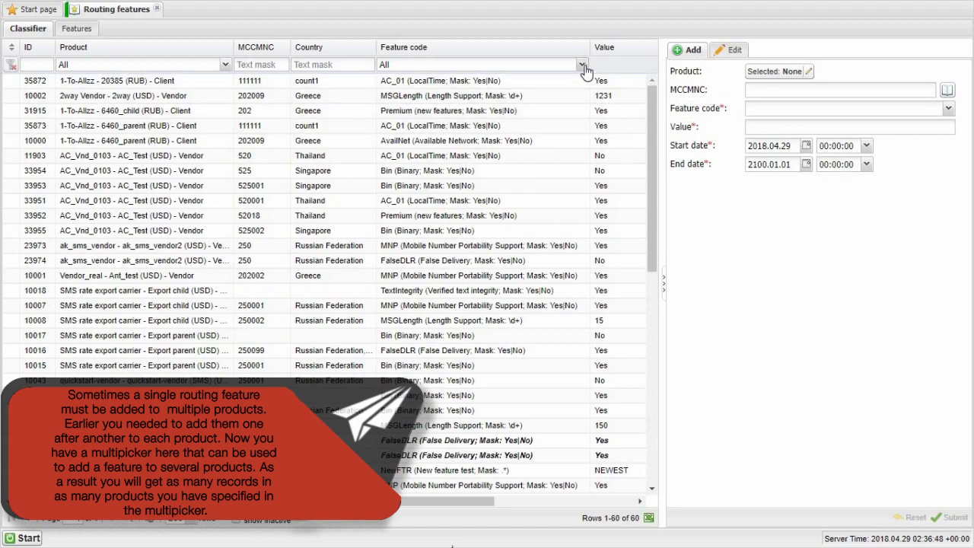
click(580, 64)
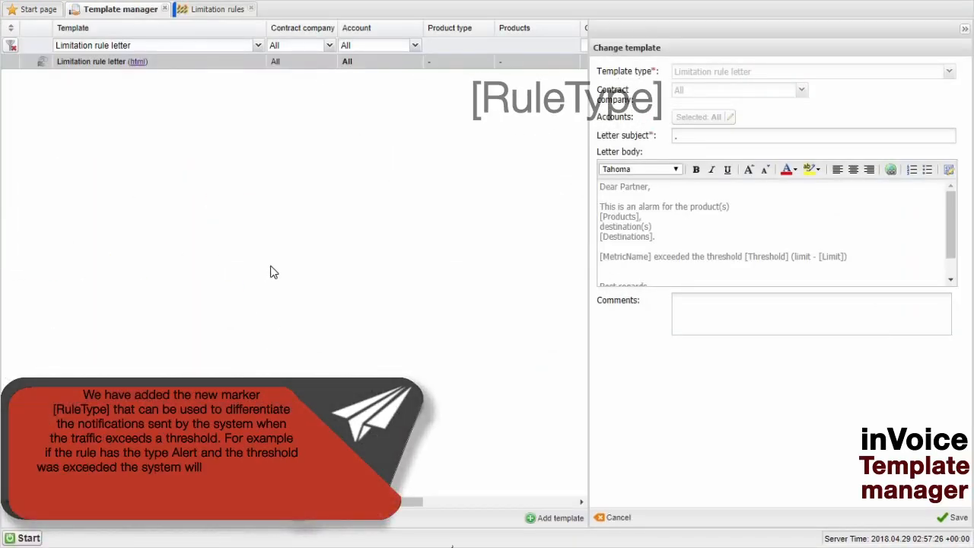
- Set Letter subject to [RuleType], verifying it resolves to Alert for the Alert limitation rule
text([RuleType])
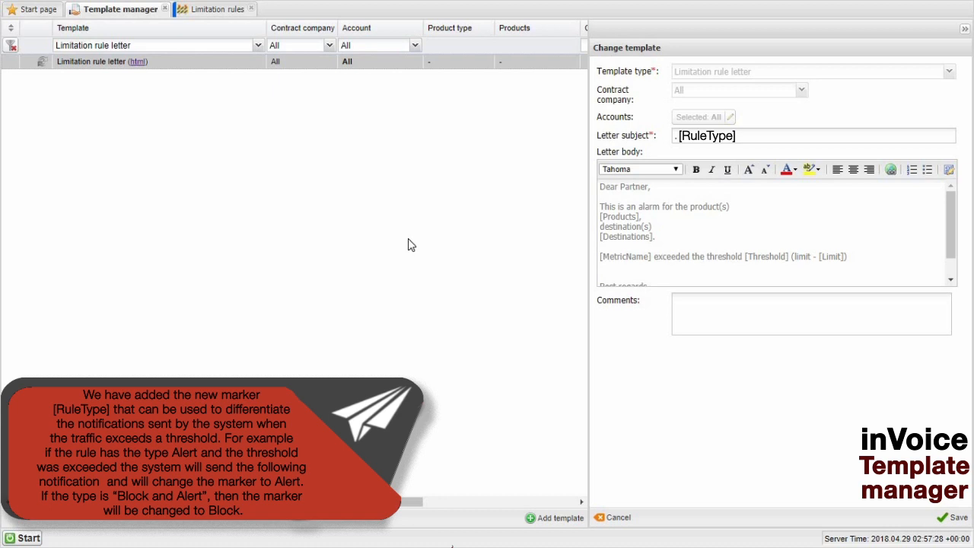
mouse_move(262, 17)
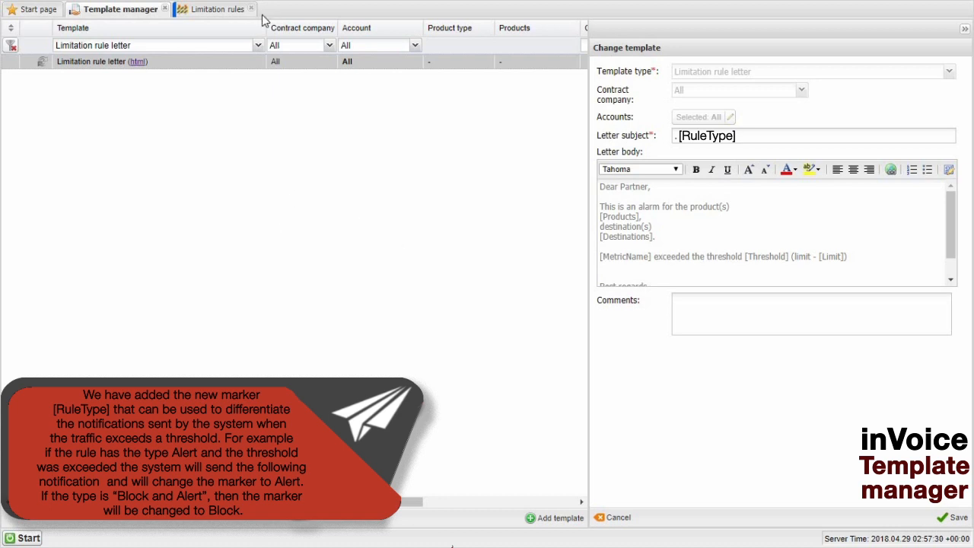
mouse_move(221, 10)
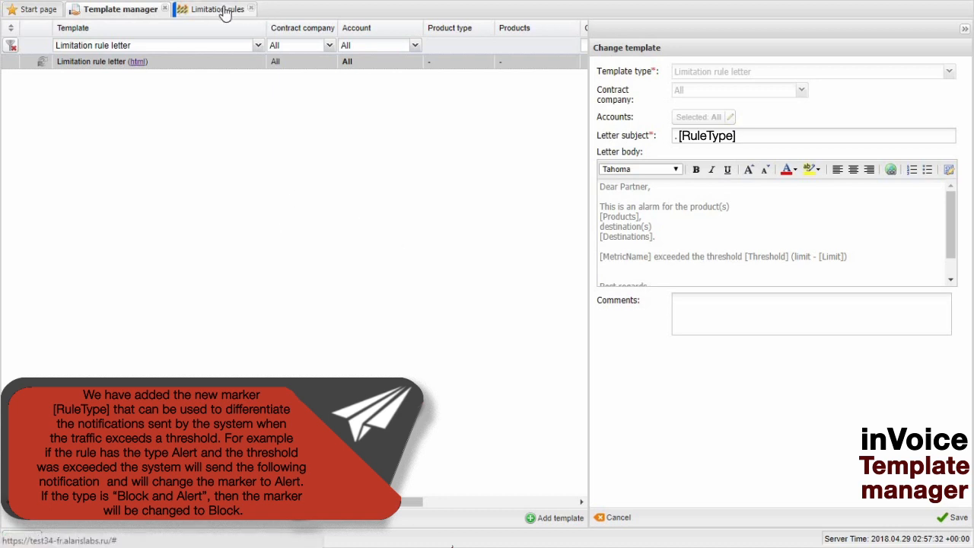
click(217, 9)
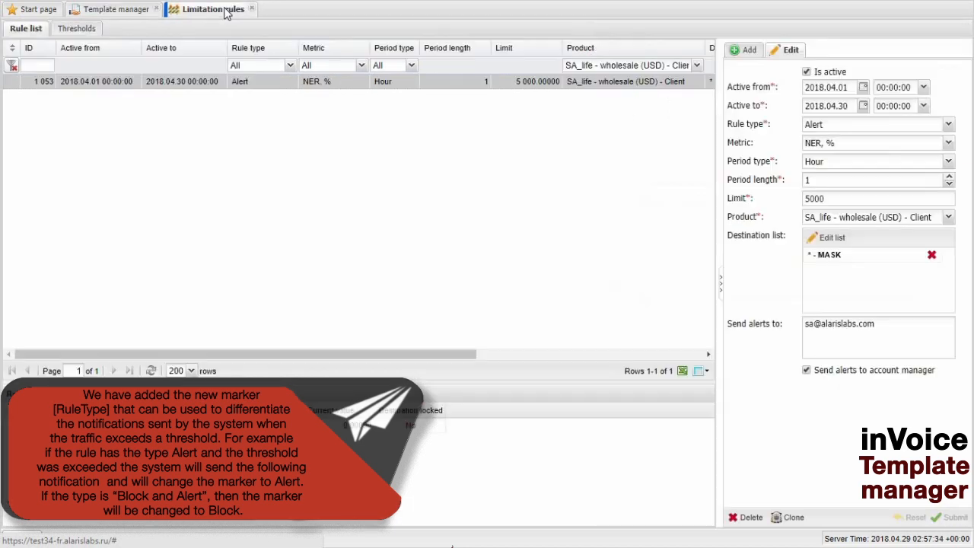
mouse_move(122, 18)
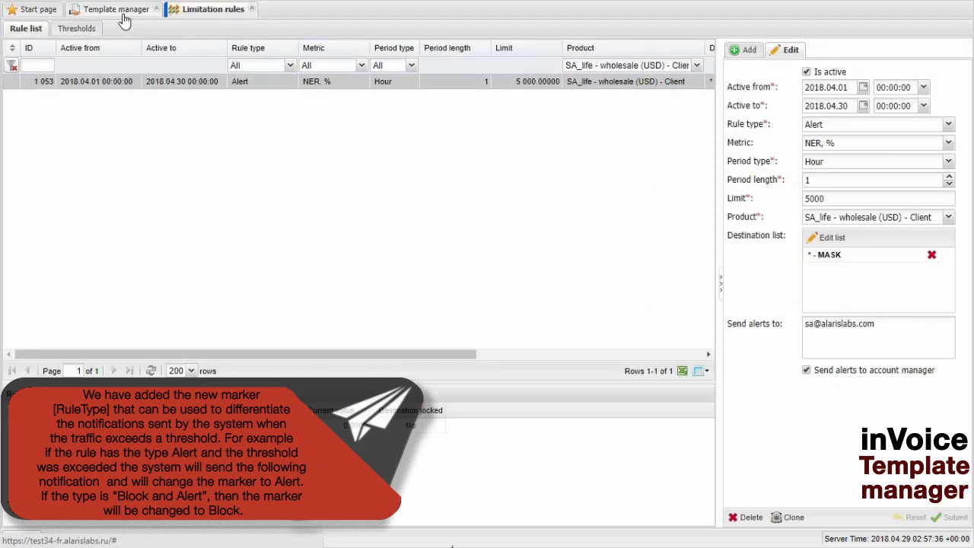
click(115, 9)
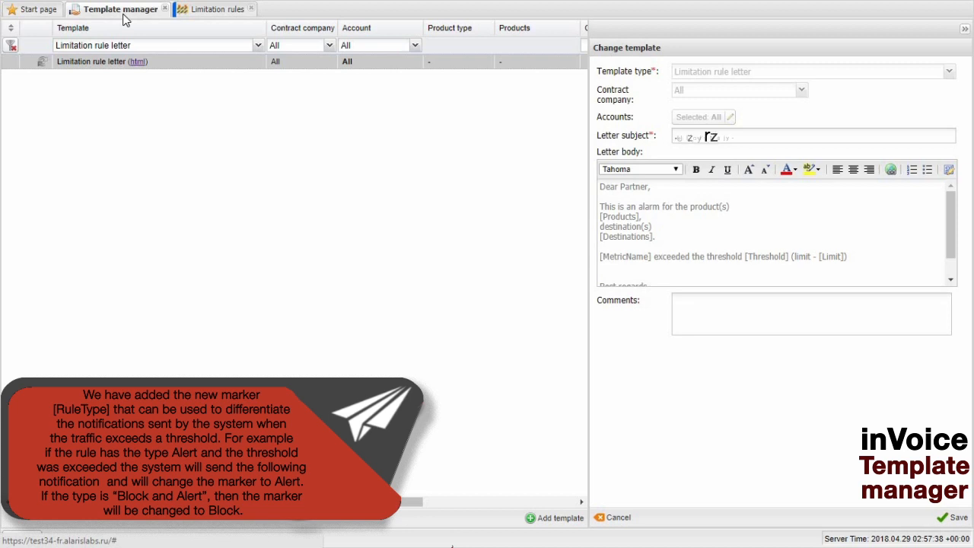
text(Alert)
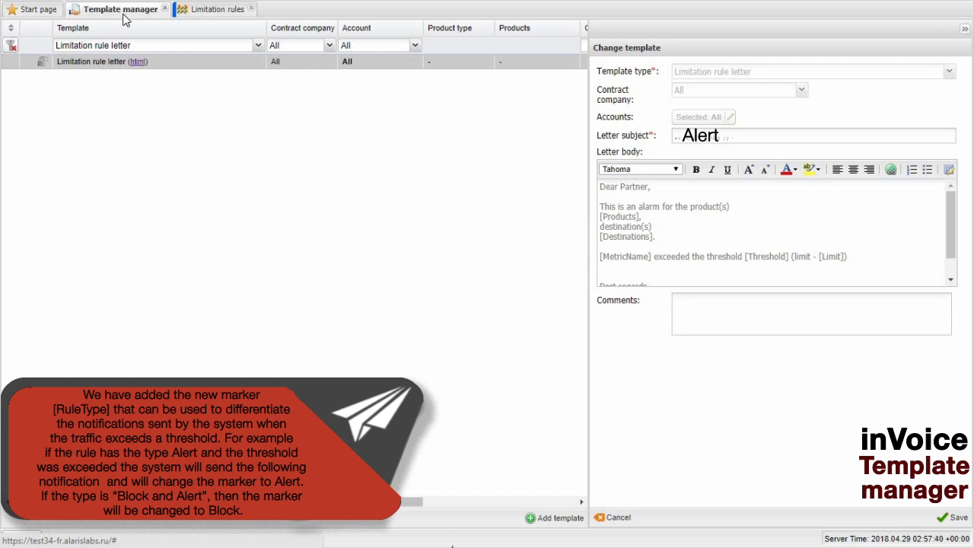
mouse_move(240, 21)
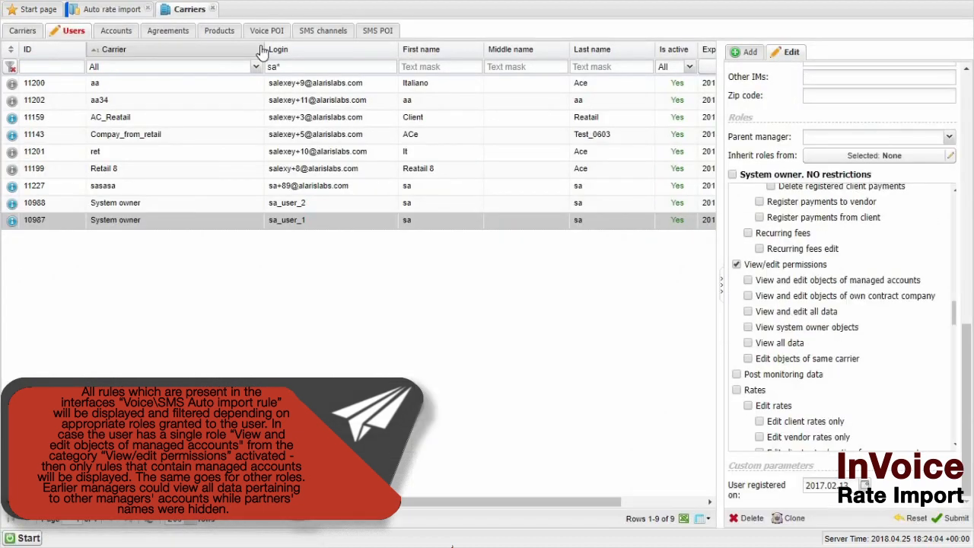
- Tick 'View and edit objects of managed accounts' under View/edit permissions
click(749, 280)
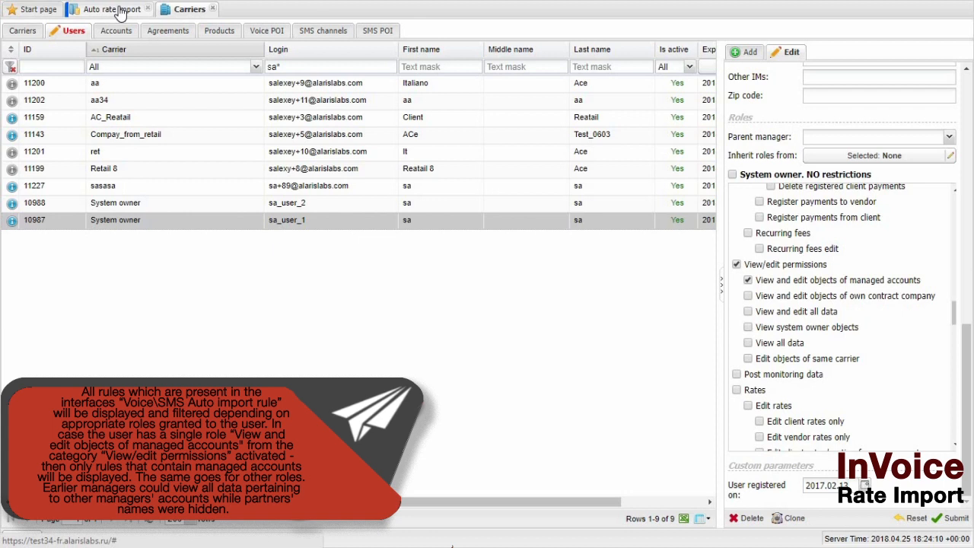
click(118, 9)
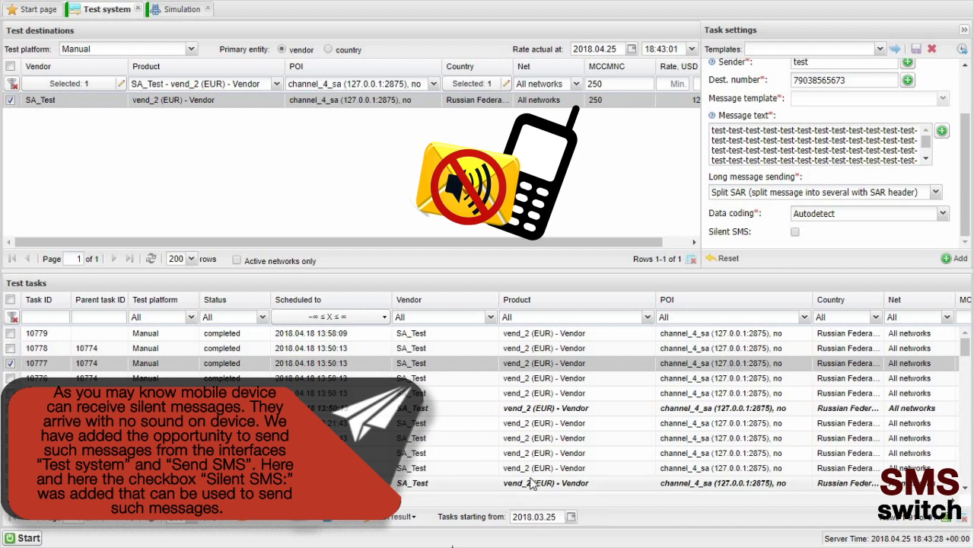
mouse_move(880, 243)
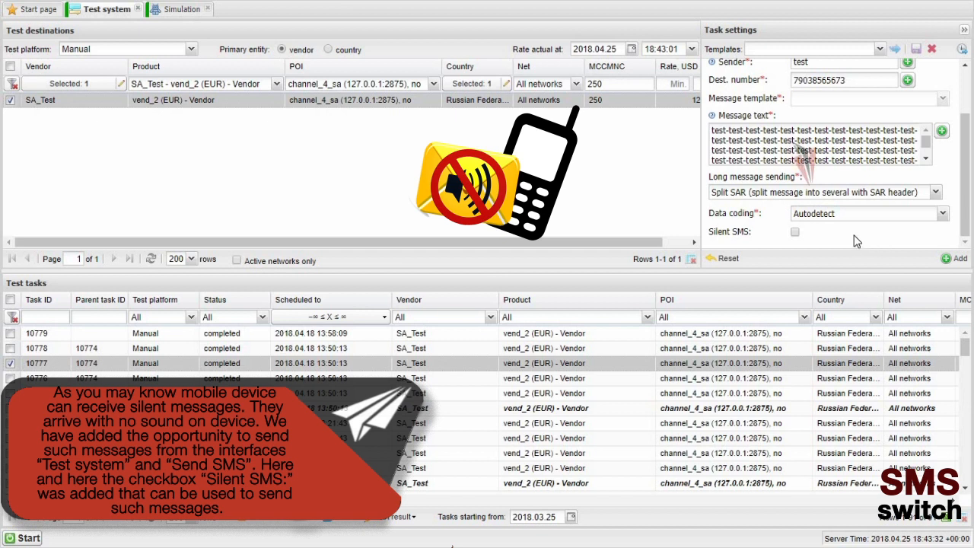
mouse_move(794, 231)
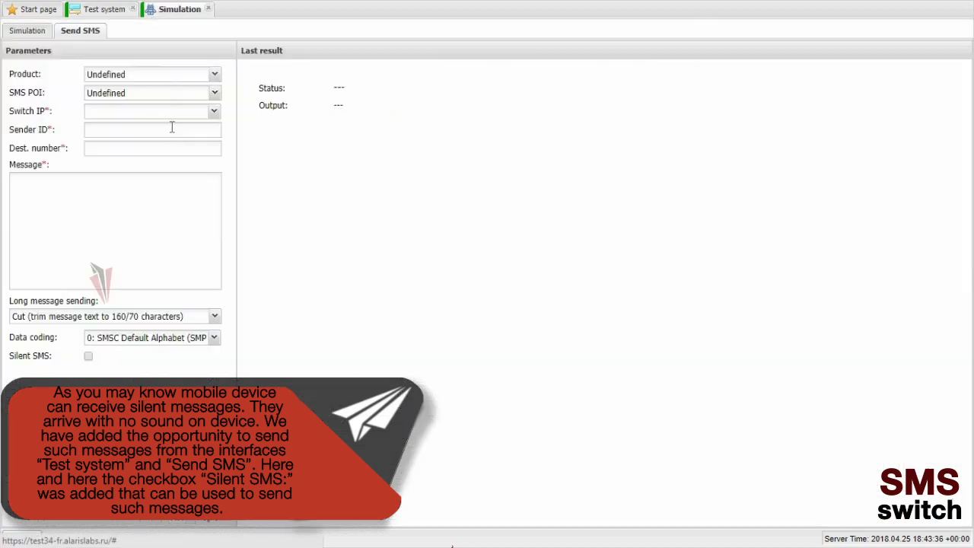
click(88, 356)
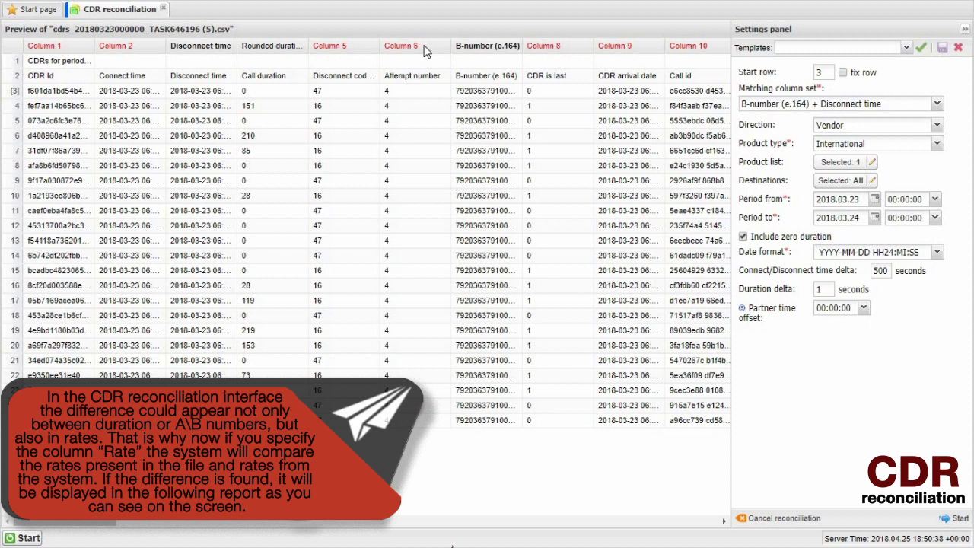
- Assign the Rate field to Column 5 and start the CDR reconciliation
click(402, 45)
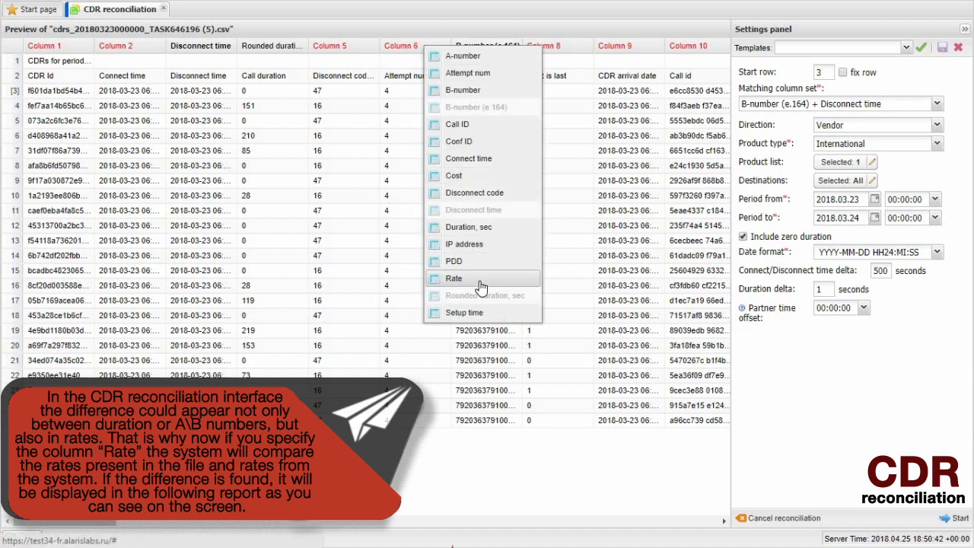
click(454, 277)
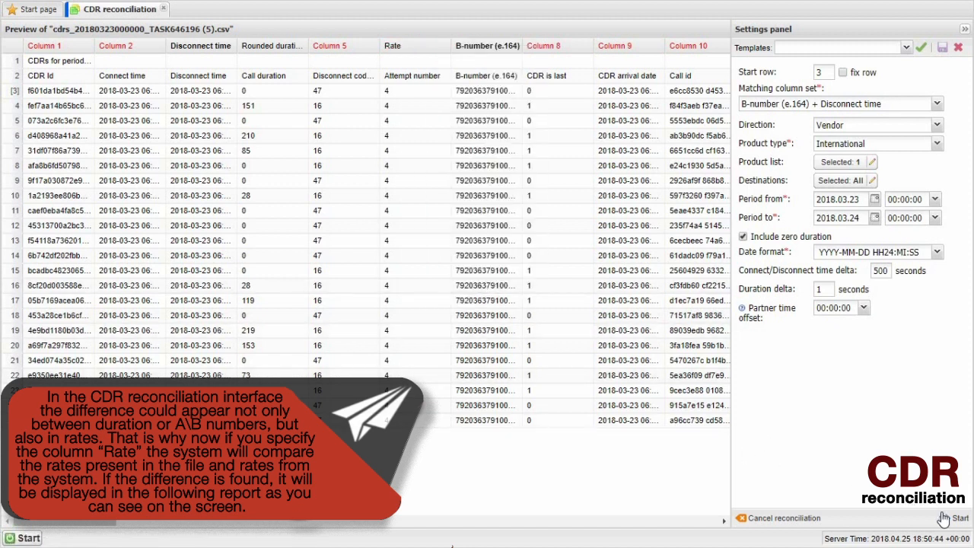
click(953, 518)
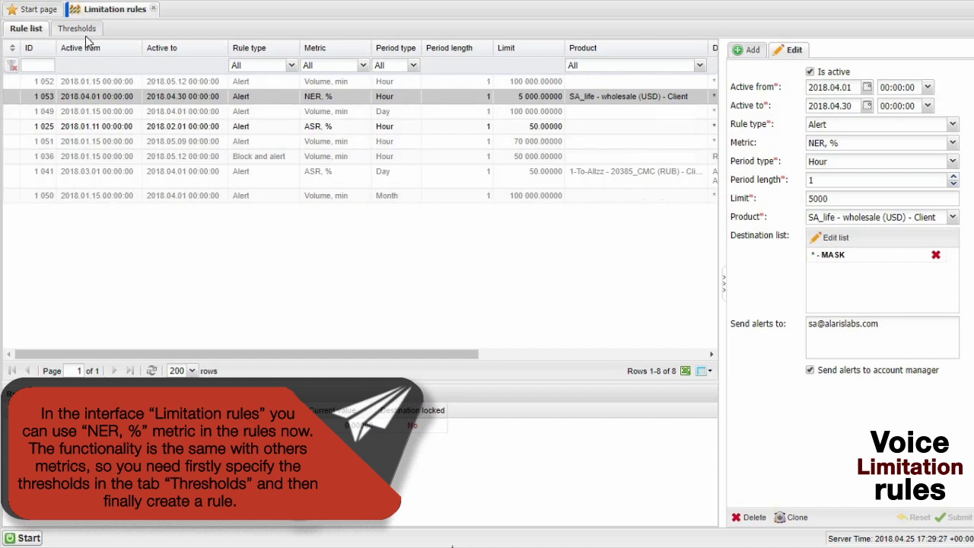
- Switch from the limitation Rule list to the Thresholds list
click(76, 28)
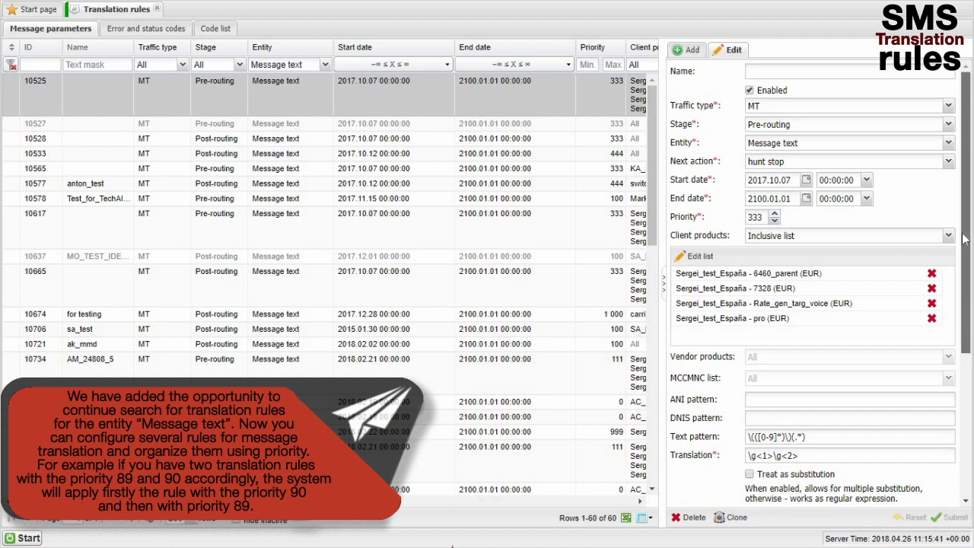
click(944, 161)
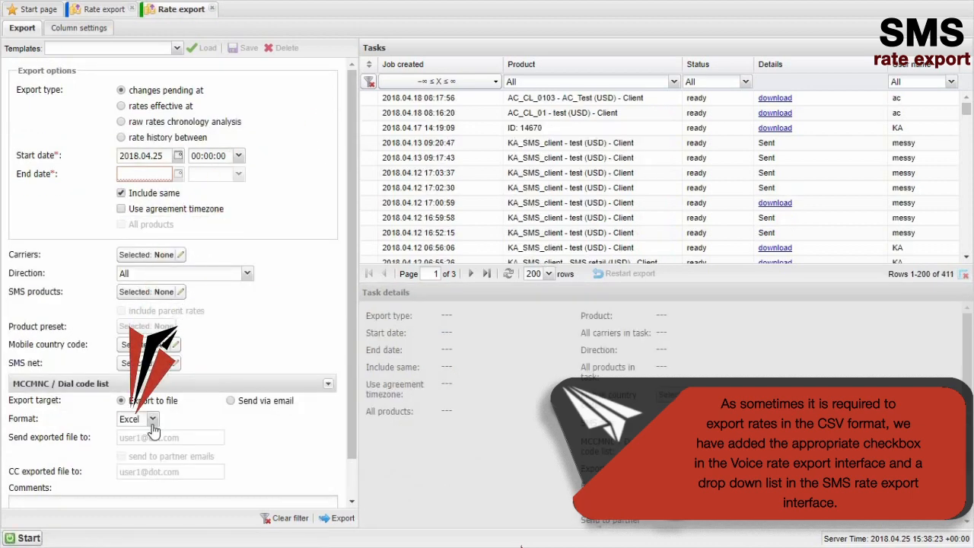
- Expand the Format dropdown under Export target for the SMS rate export
click(152, 418)
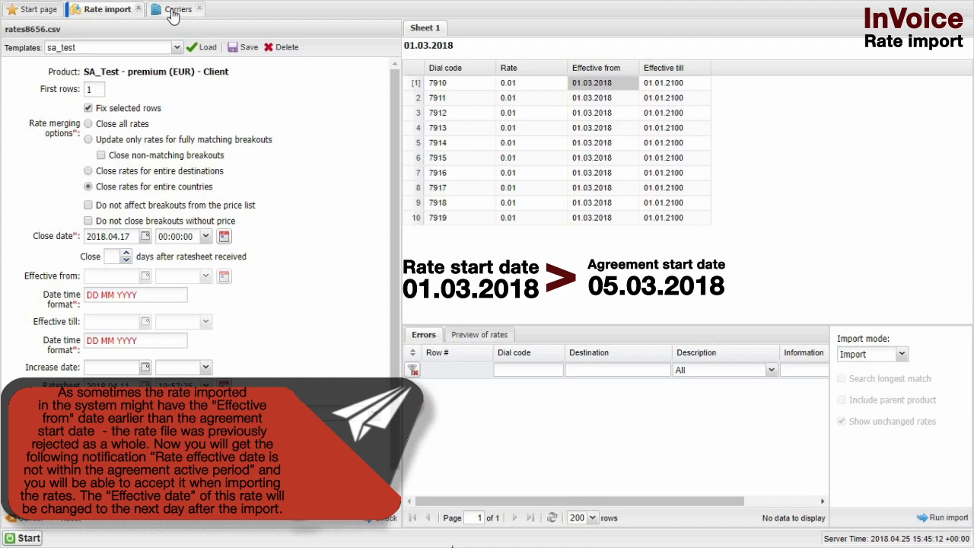
- Leave the rates8656.csv import preview for the Carriers interface
click(176, 9)
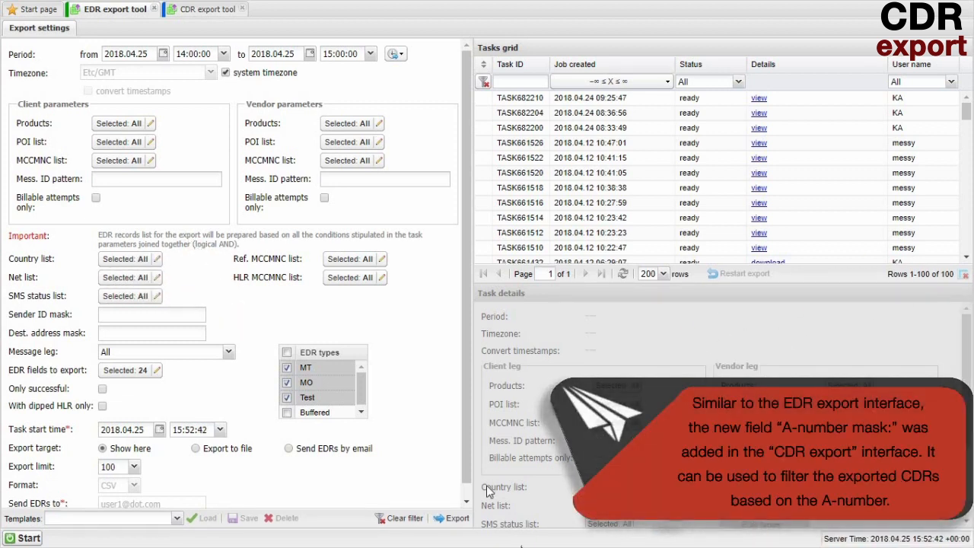
- Bring up the CDR export tool with its new A-number mask field
click(200, 9)
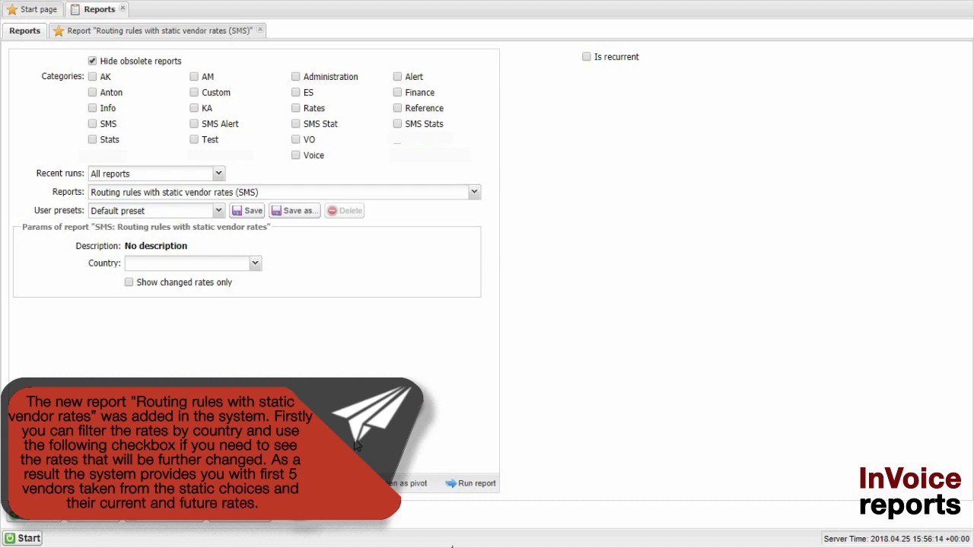
mouse_move(271, 378)
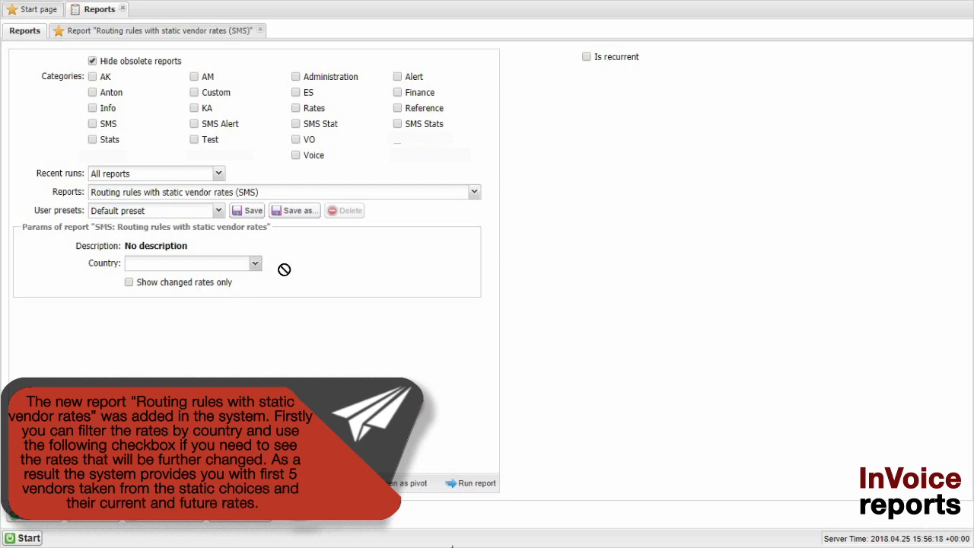
- Select the 'Routing rules with static vendor rates (SMS)' report and expand its Country parameter
click(186, 262)
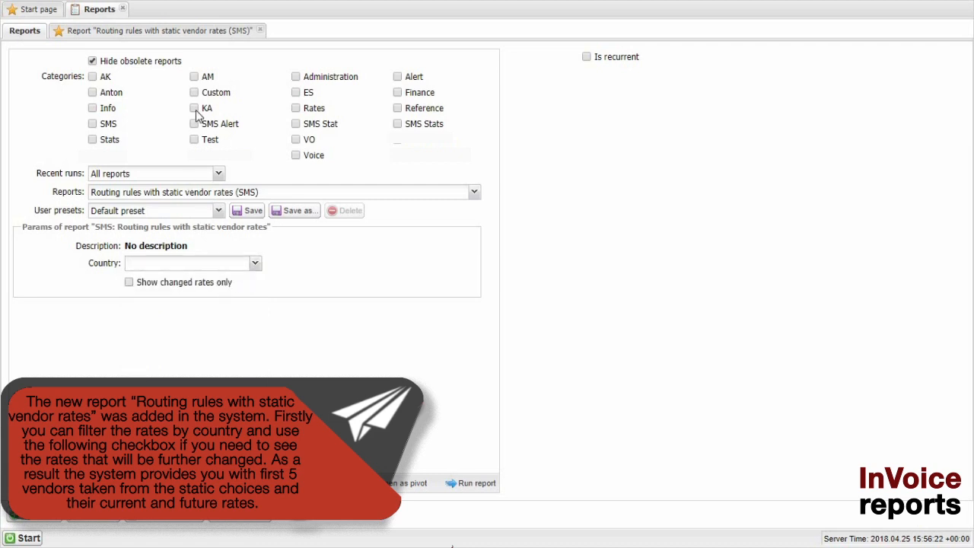
click(472, 483)
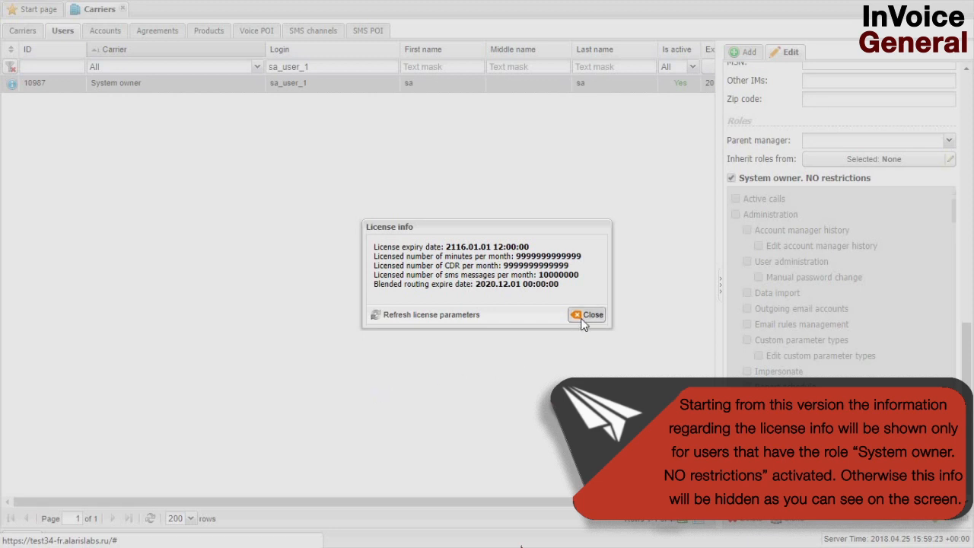
- Dismiss the system owner's License info dialog on the Users tab
click(586, 313)
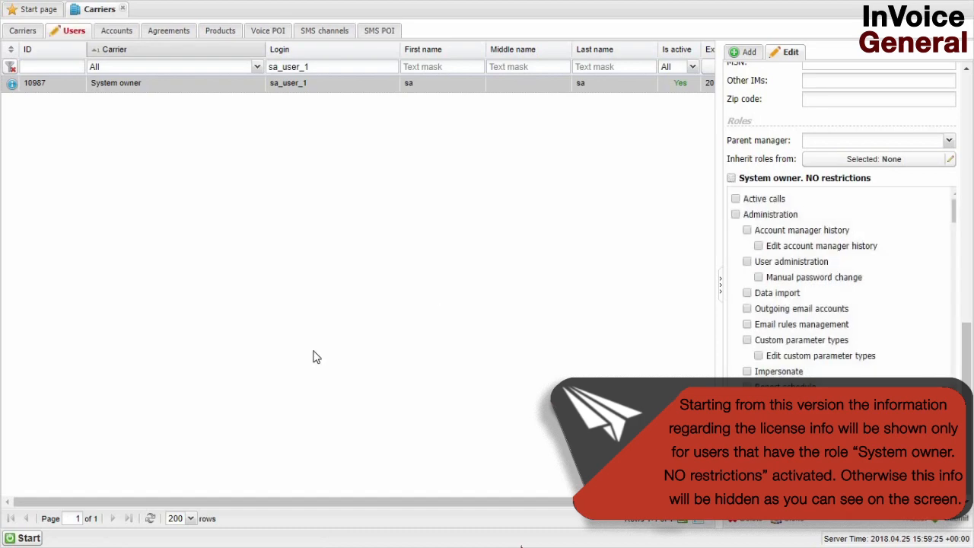
click(28, 539)
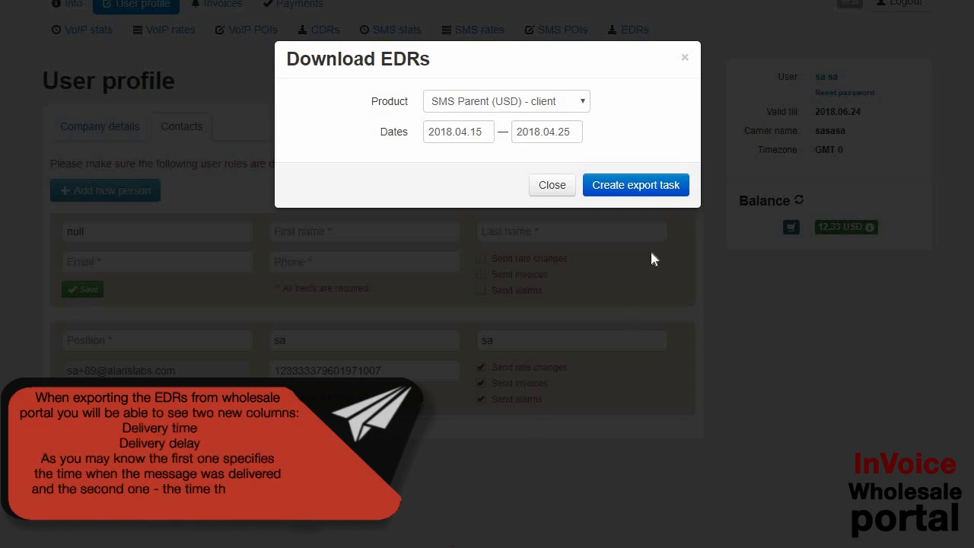
- Create the EDR export task for SMS Parent (USD) client, 2018.04.15–2018.04.25
click(636, 185)
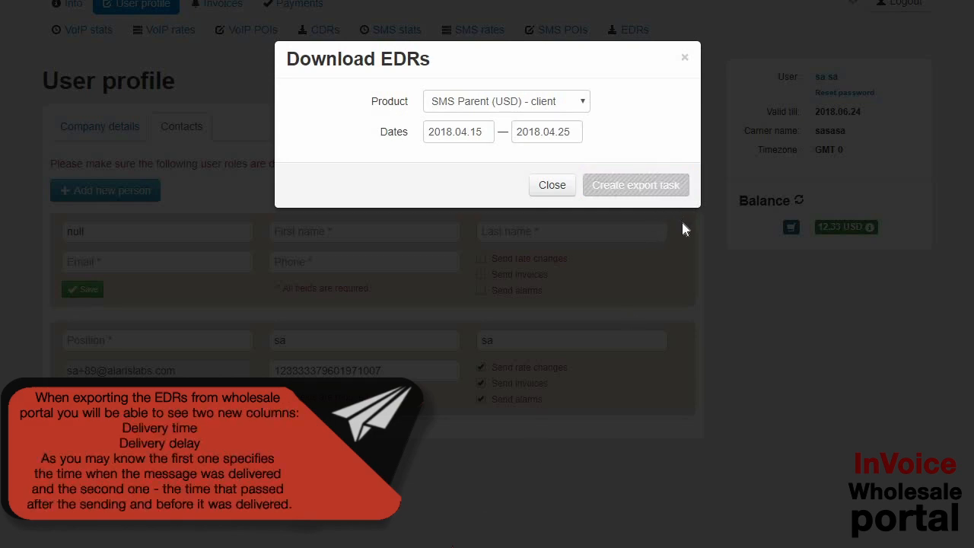
click(636, 186)
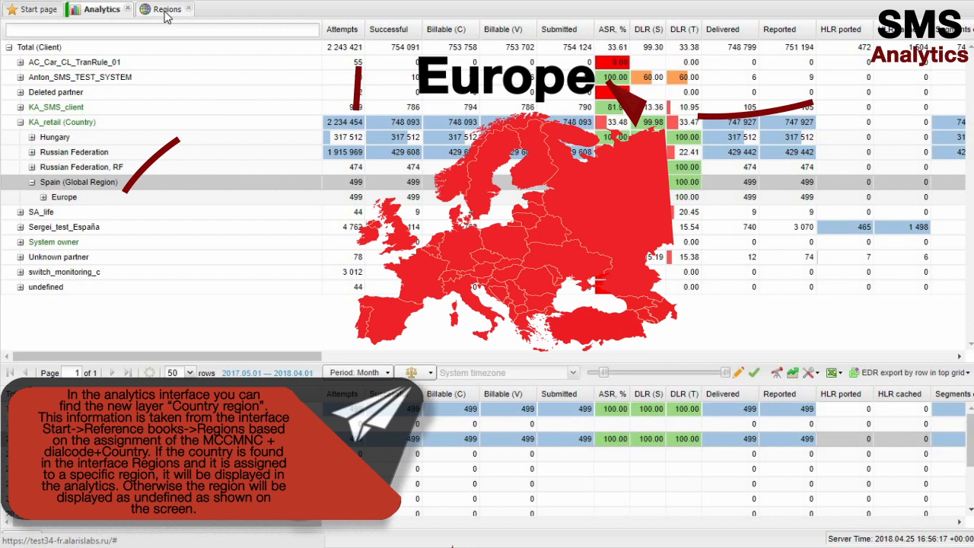
- Review Spain's country region on Regions, then return to Analytics grouped by country region
click(164, 10)
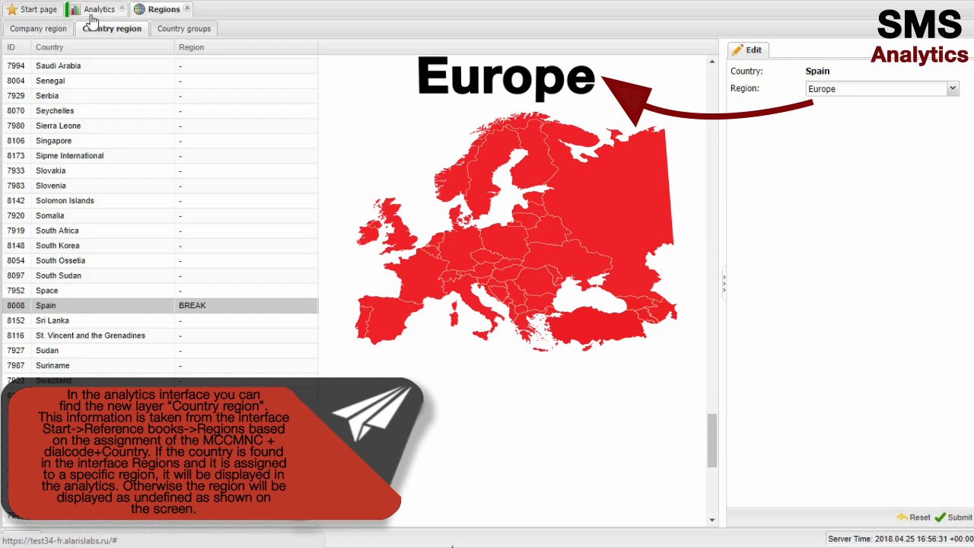
click(99, 9)
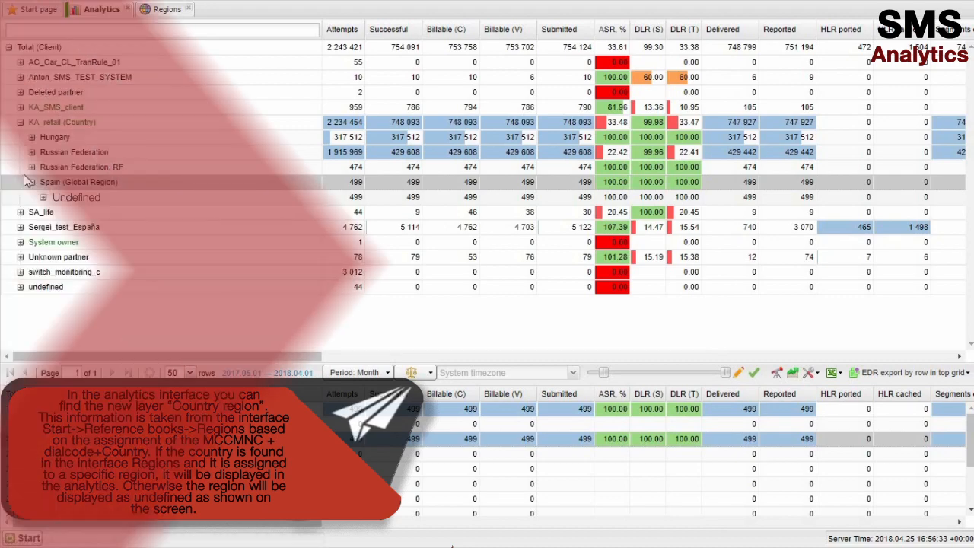
click(37, 9)
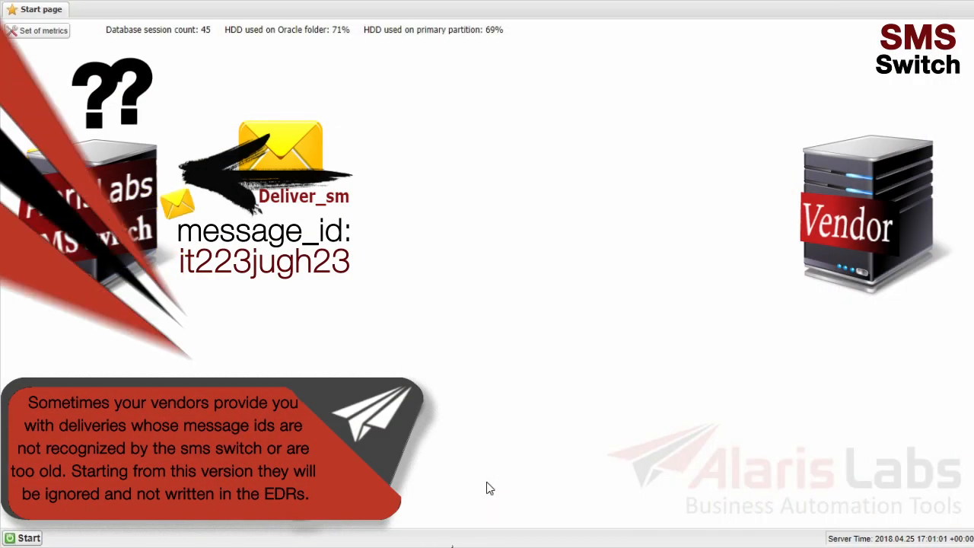
- Show the Start page with database session and disk usage metrics
click(114, 9)
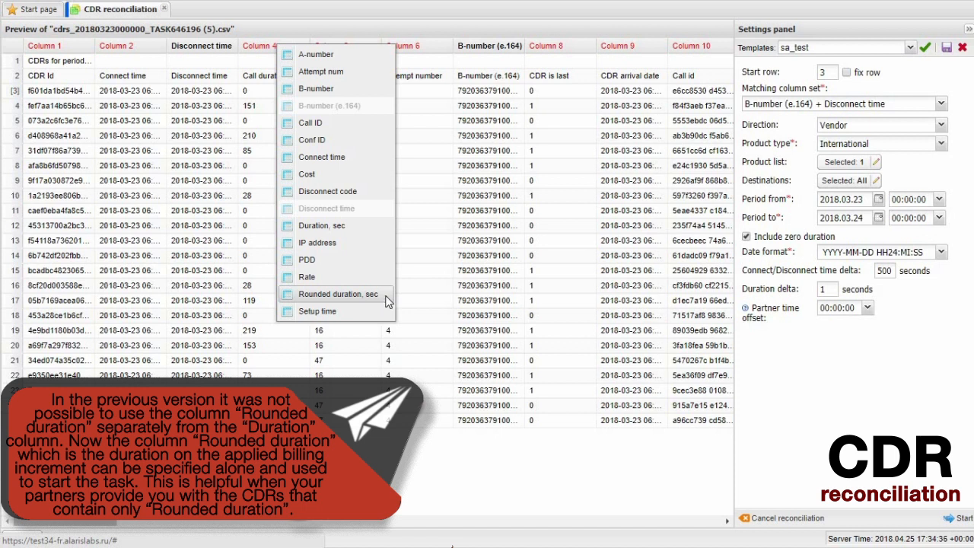
- Assign 'Rounded duration, sec' to Column 4 of the CDR file
click(335, 294)
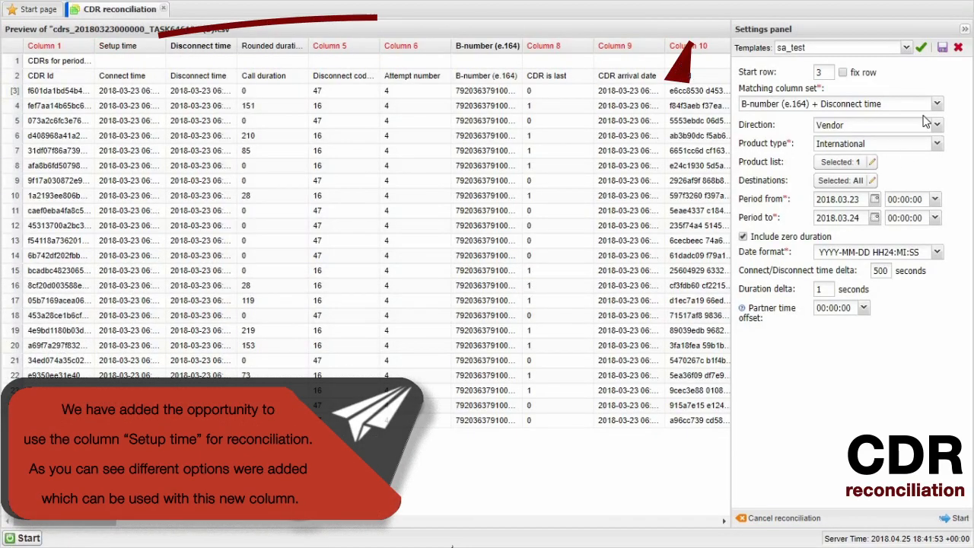
- Expand the Matching column set choices in the Settings panel
click(928, 104)
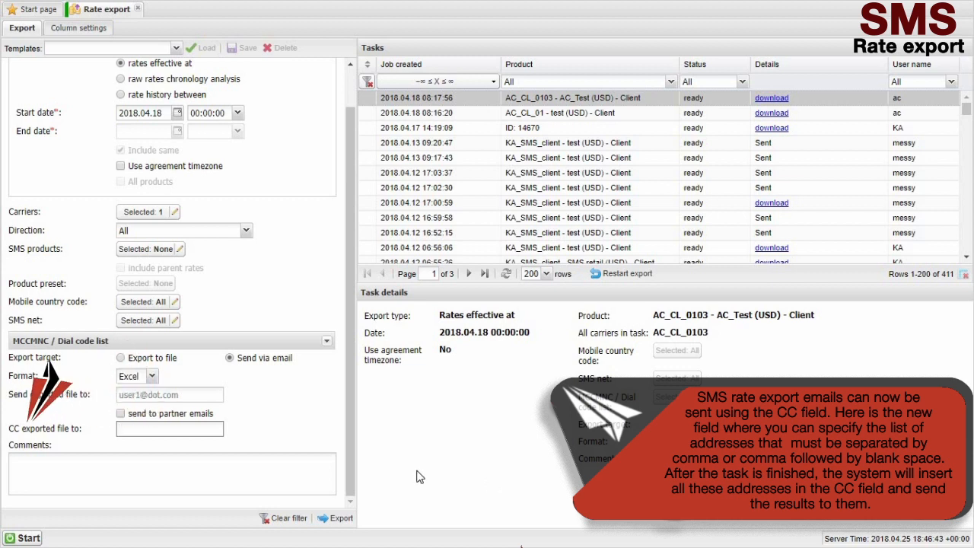
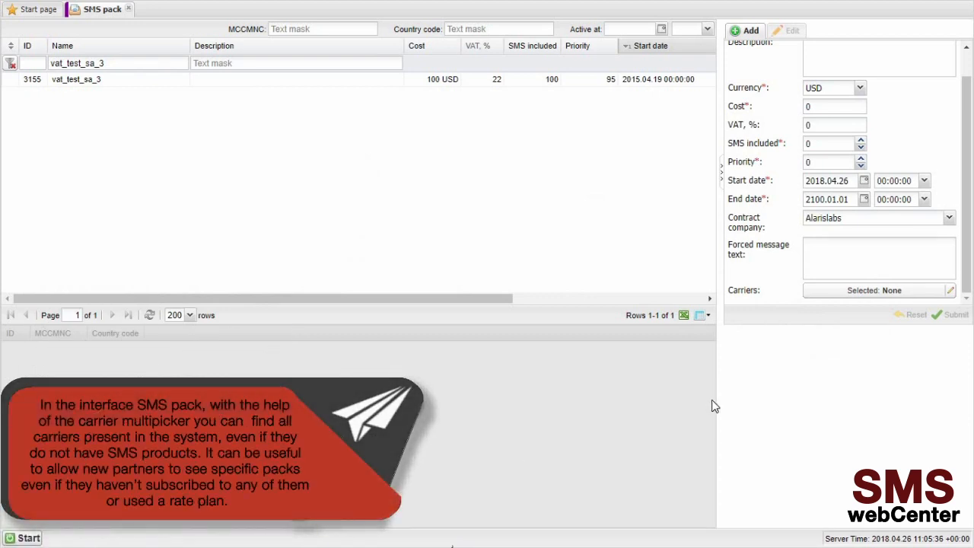
mouse_move(951, 292)
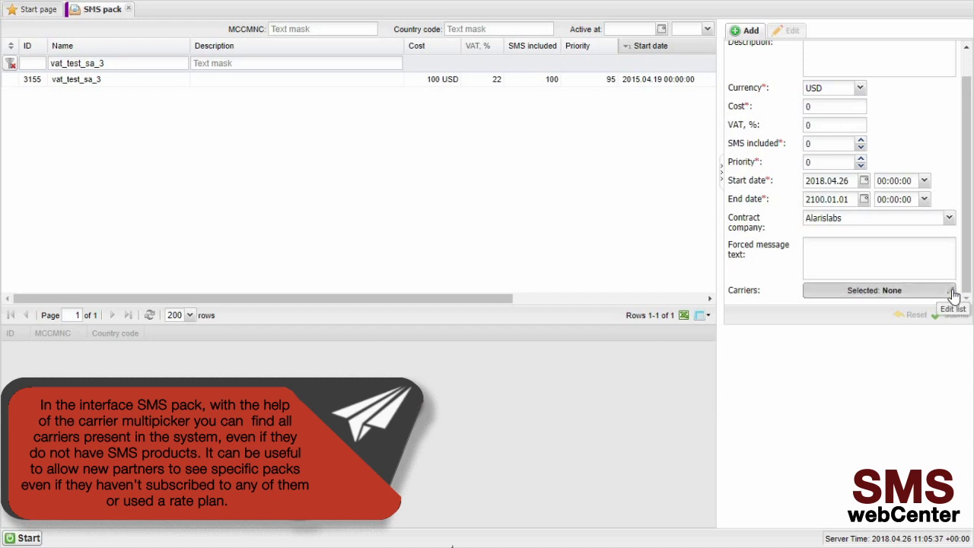
- Show the Carrier multi picker for the SMS pack and browse the full carrier list
click(950, 289)
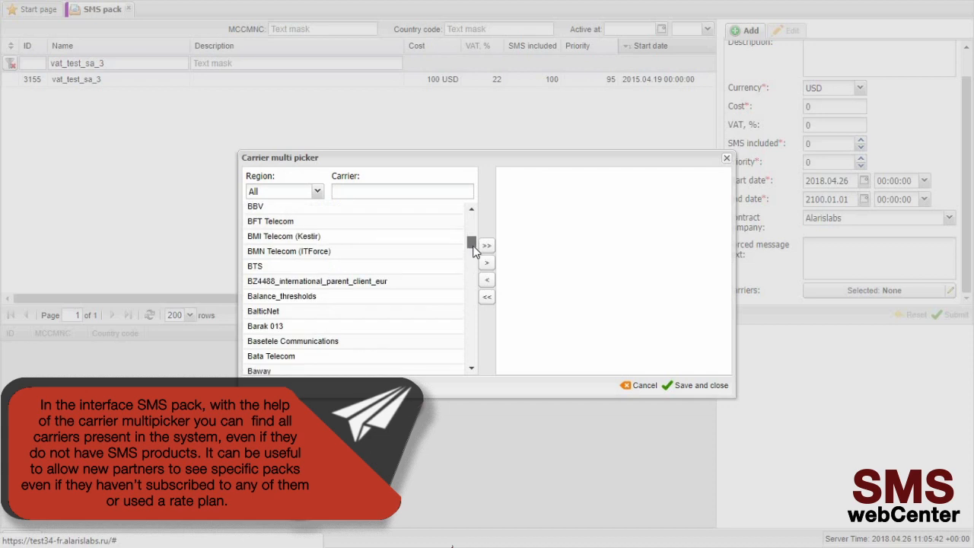
scroll(down, 3)
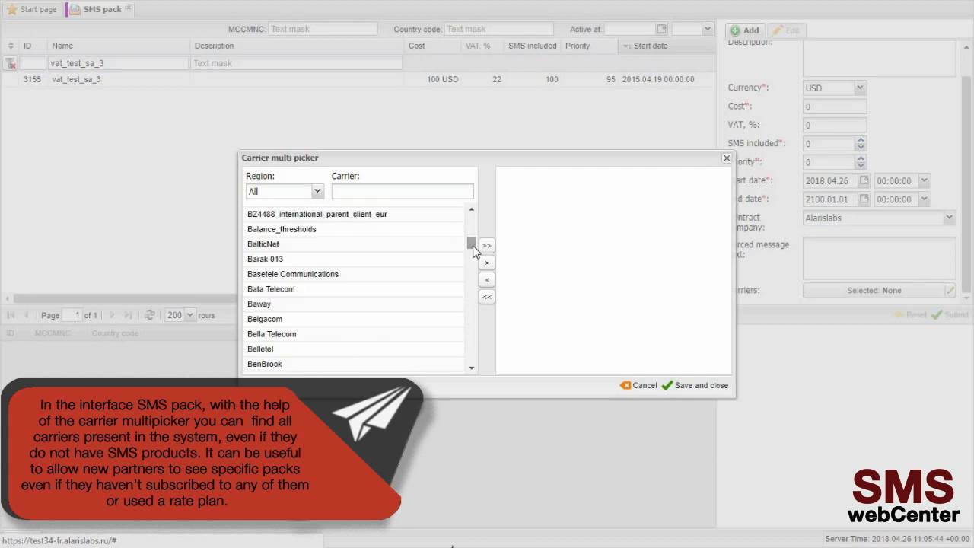
mouse_move(473, 258)
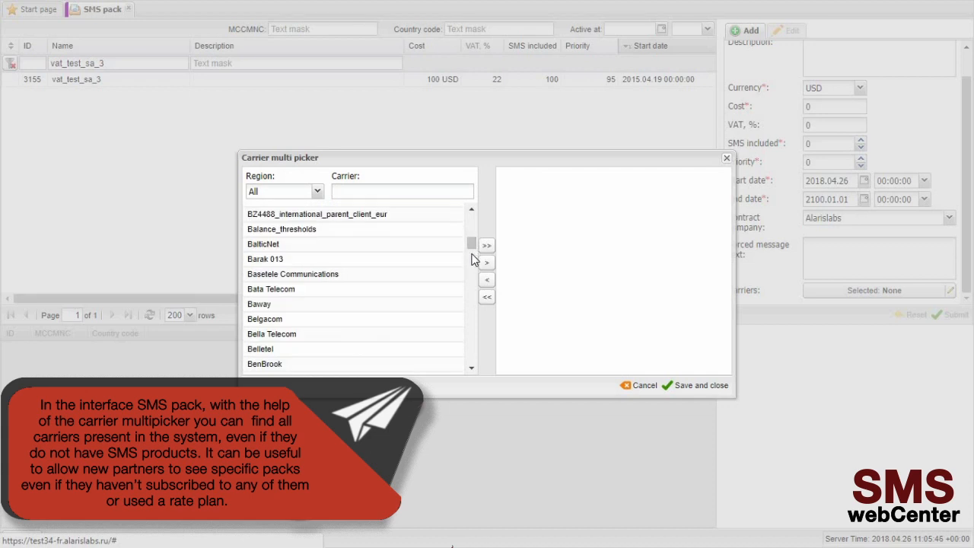